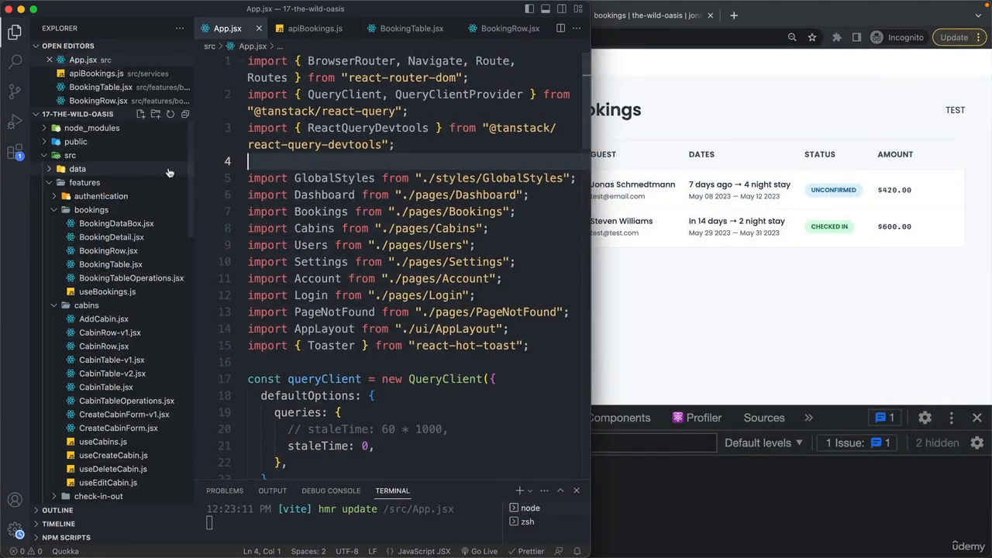
Step: Expand the project's data folder in the Explorer to reveal Uploader.jsx
left_click(77, 168)
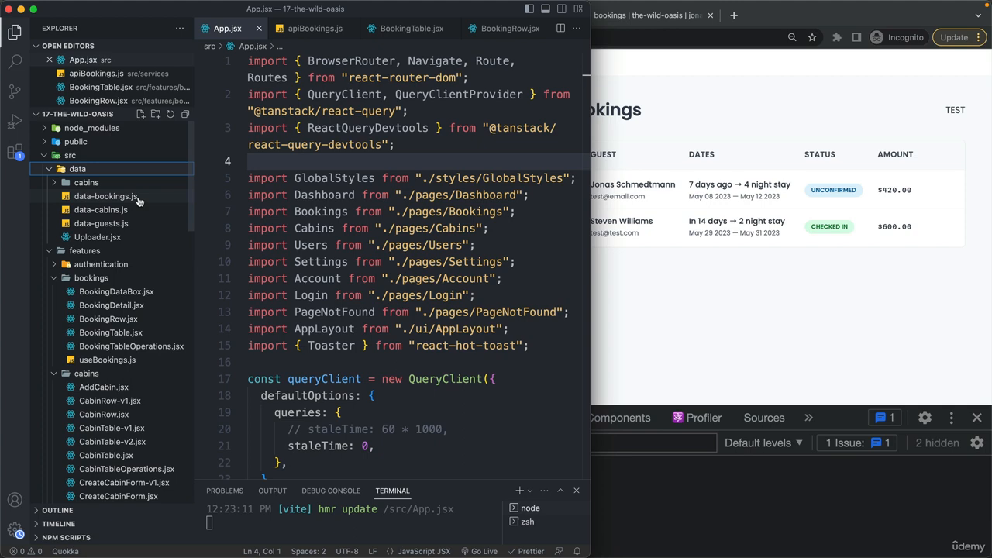
mouse_move(143, 201)
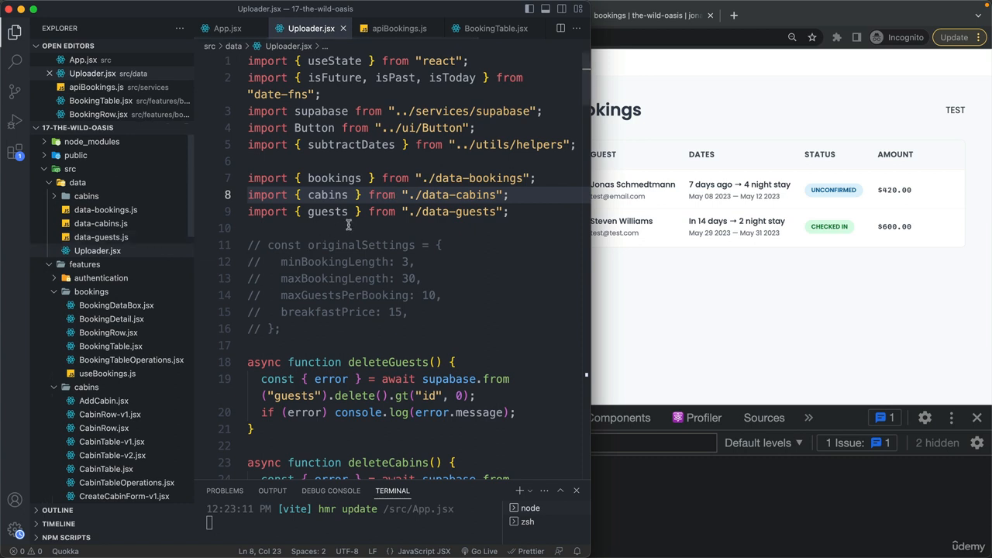
mouse_move(459, 244)
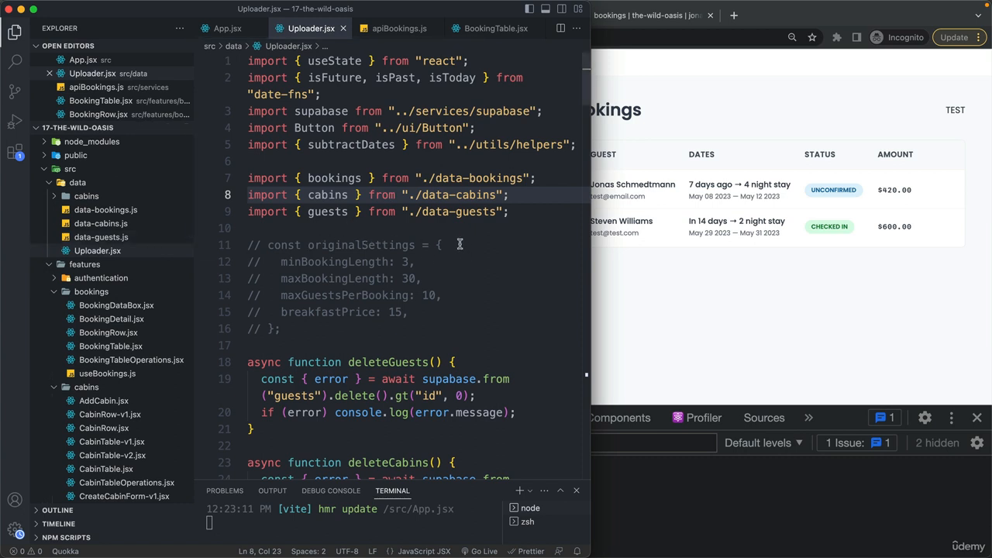
scroll("down", 3)
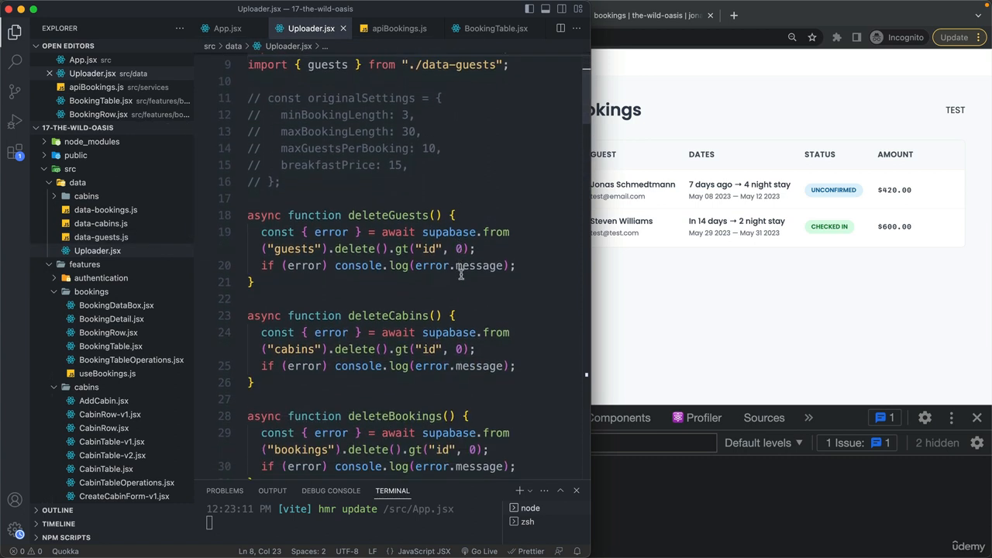
scroll("down", 3)
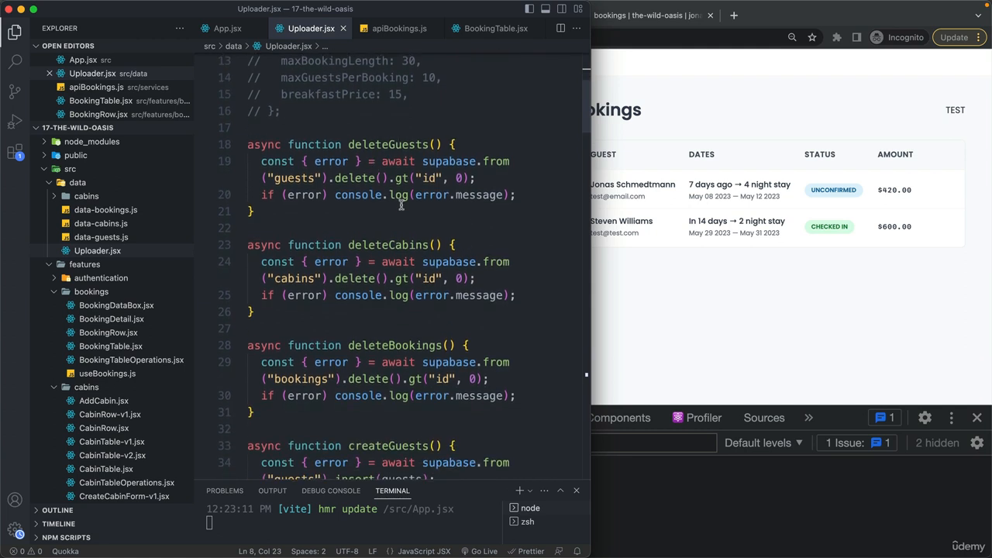
scroll("down", 3)
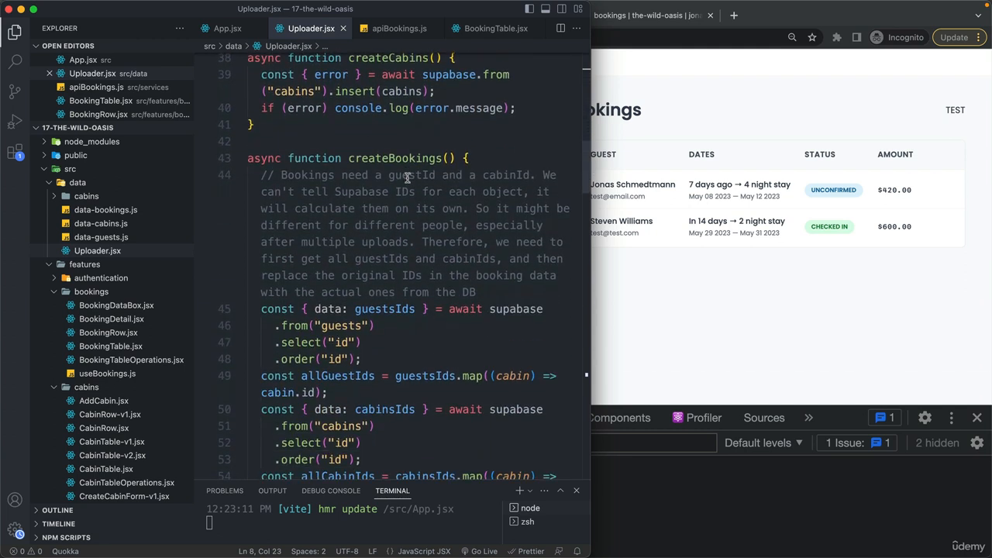
scroll("up", 3)
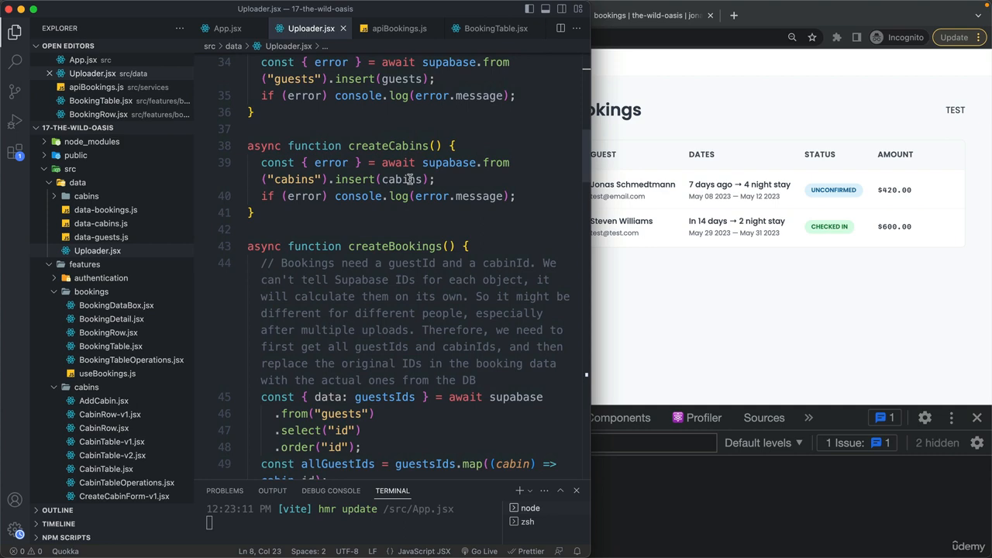
scroll("down", 3)
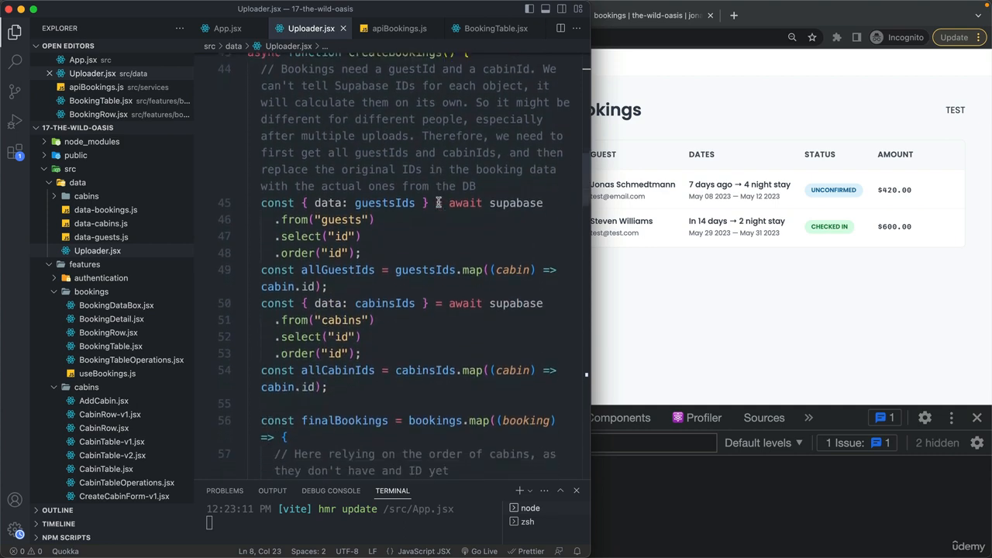
scroll("down", 3)
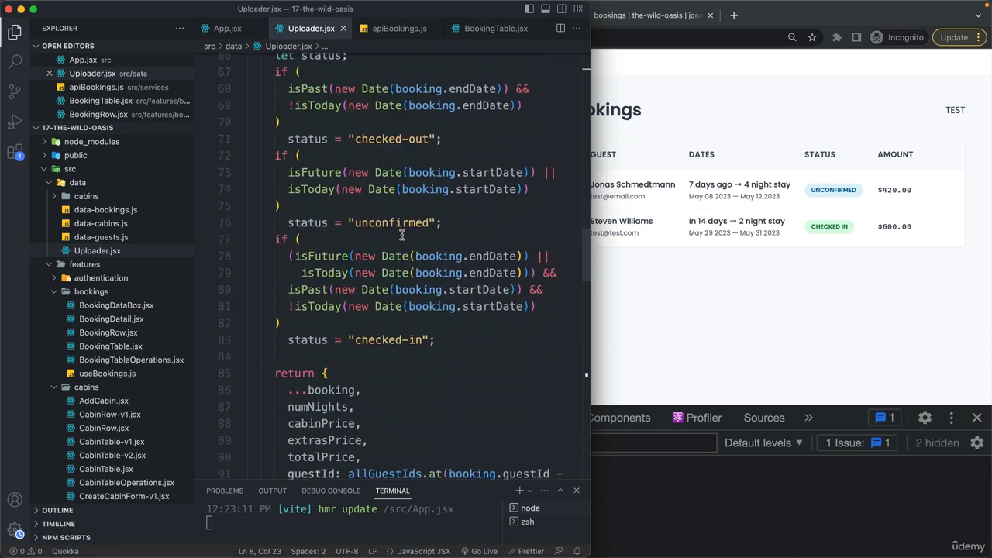
scroll("down", 3)
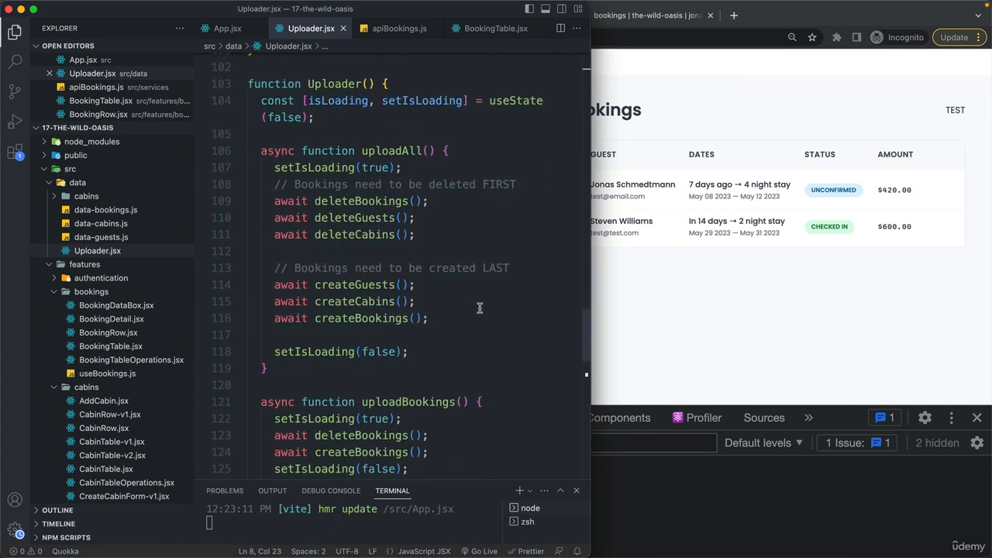
mouse_move(457, 298)
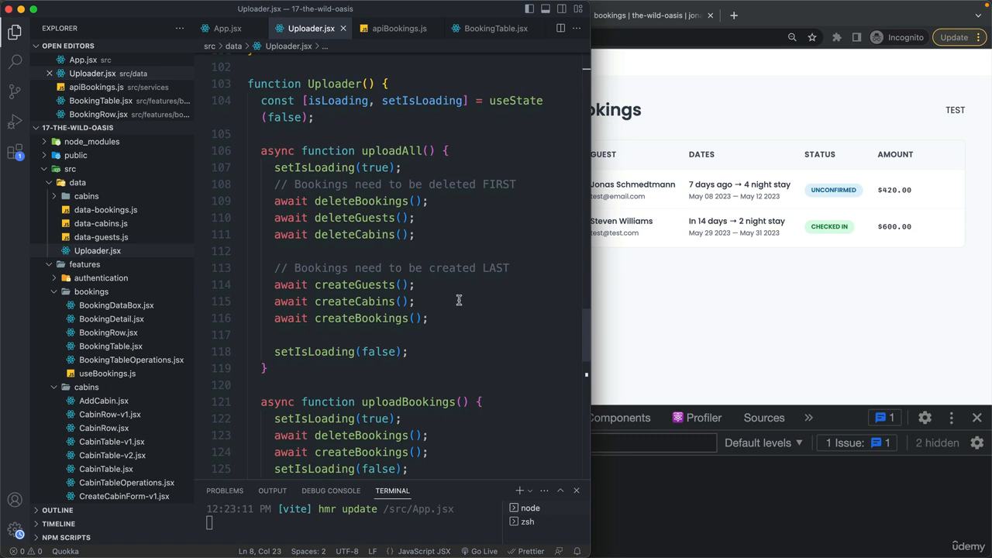
mouse_move(448, 267)
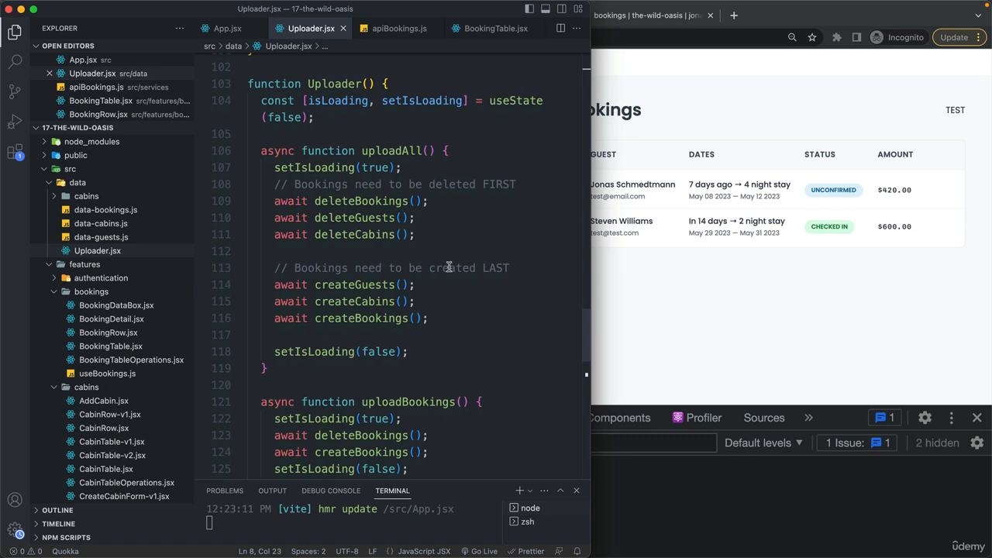
mouse_move(375, 203)
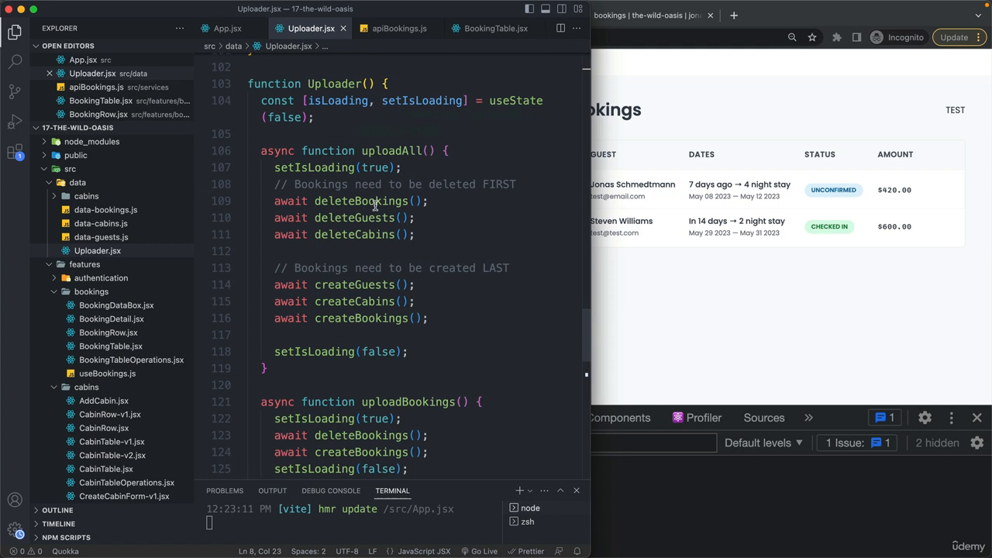
left_click(379, 301)
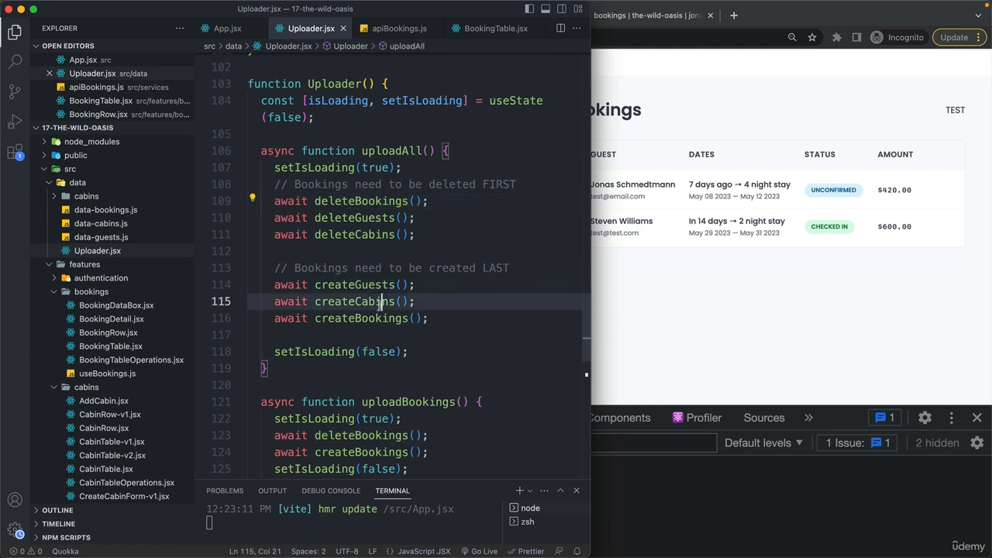
scroll("down", 3)
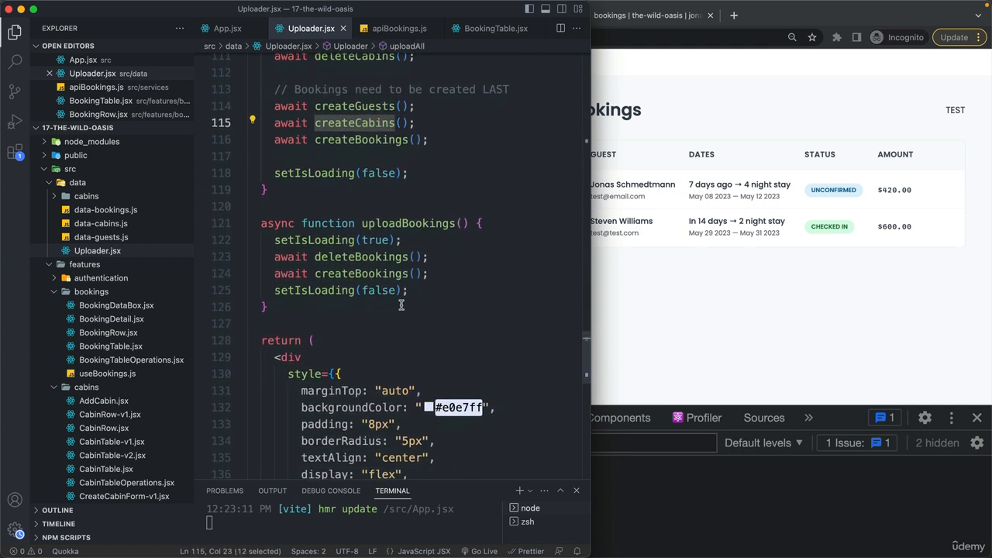
mouse_move(437, 252)
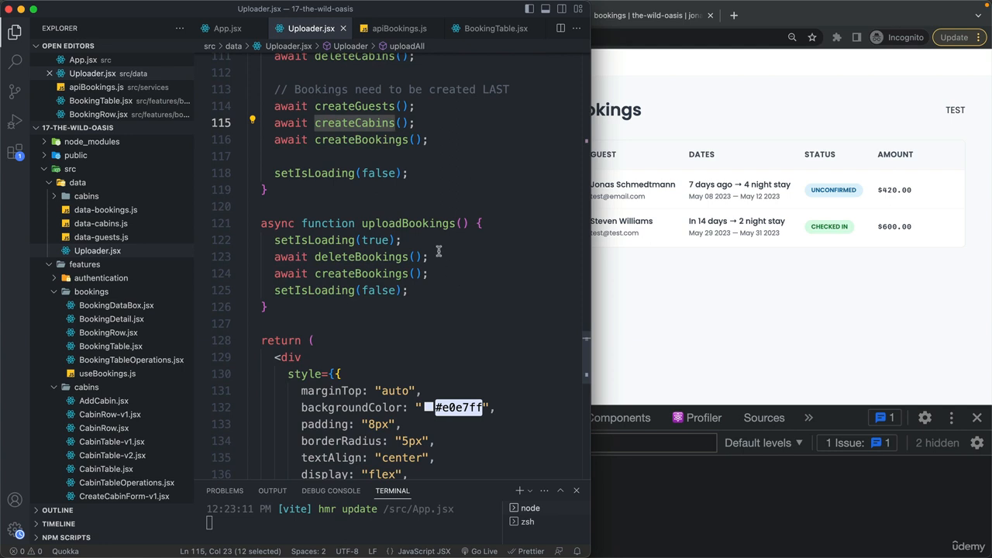
scroll("down", 3)
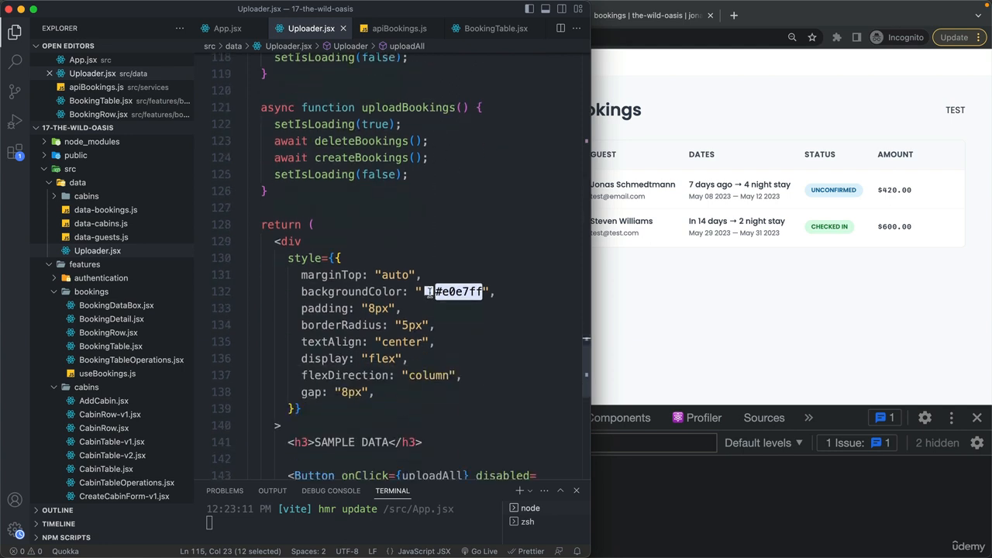
scroll("down", 3)
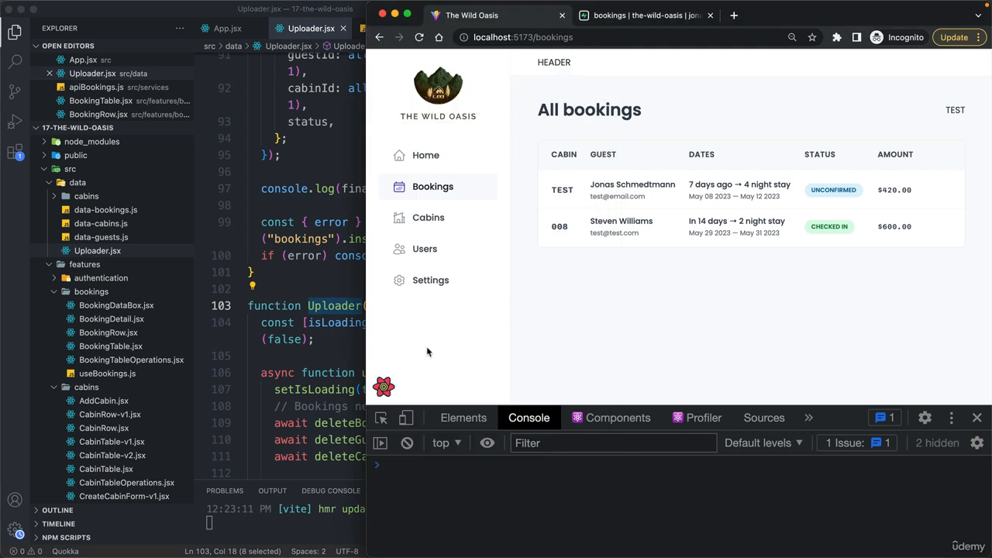
mouse_move(417, 353)
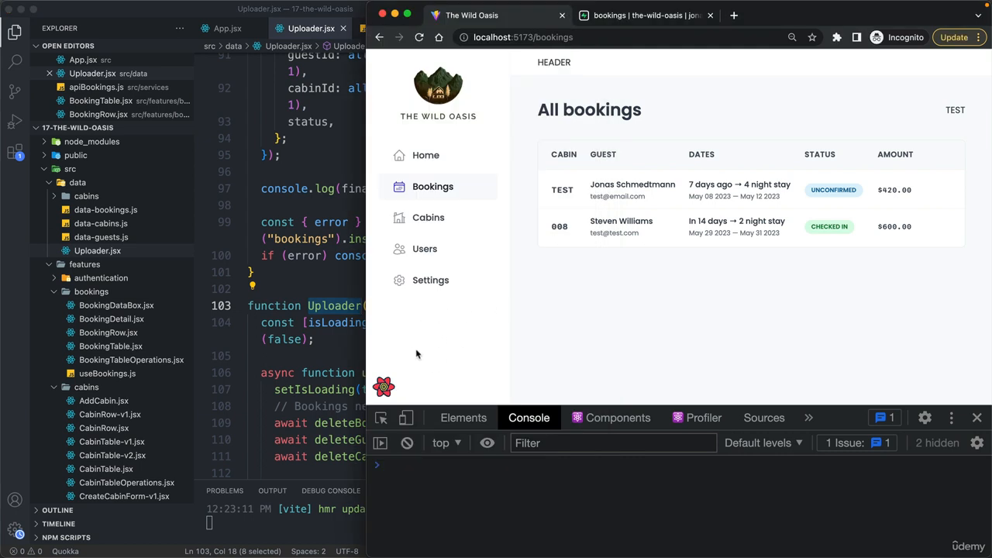
mouse_move(133, 374)
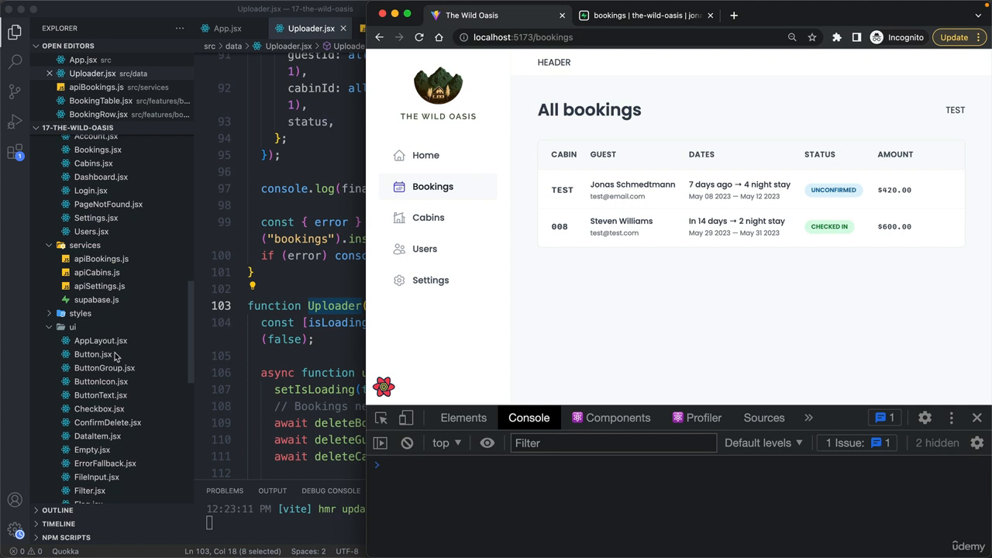
scroll("down", 3)
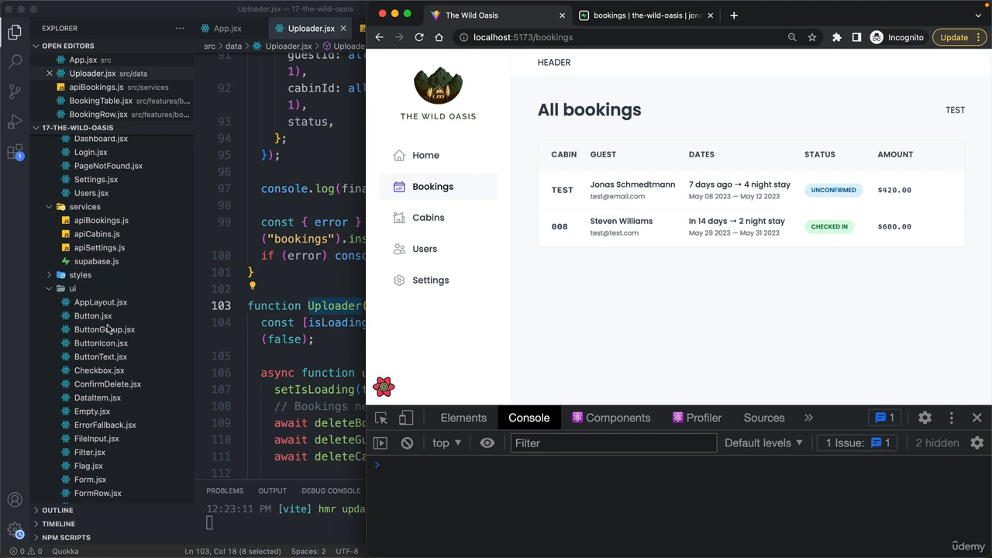
scroll("down", 3)
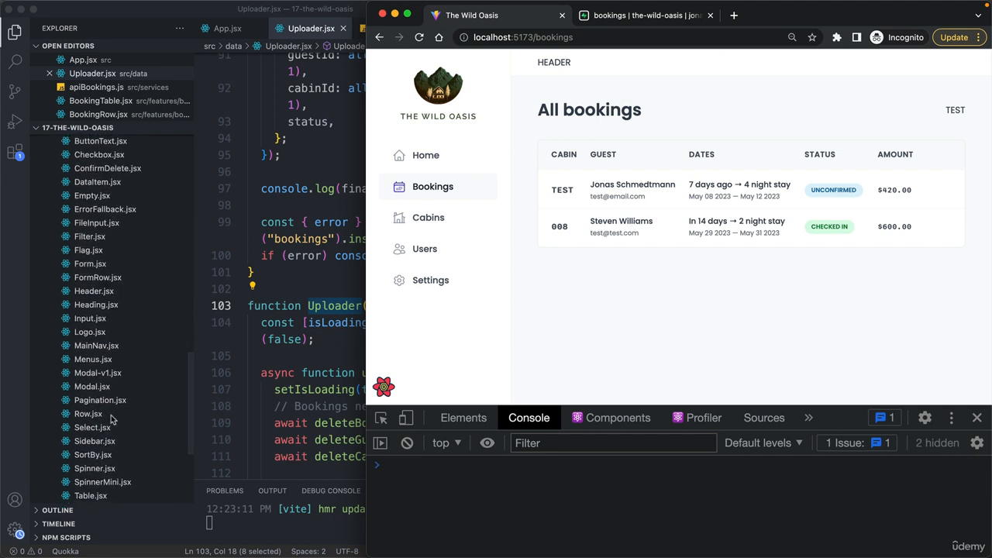
Step: In Sidebar.jsx, add <Uploader /> on a new line after <MainNav /> with auto-import
left_click(94, 440)
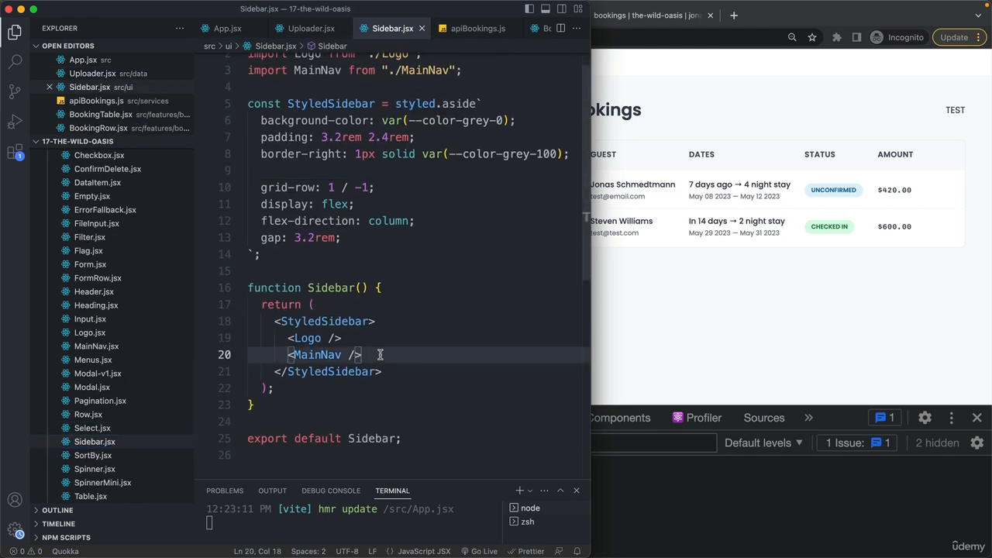
key("Enter")
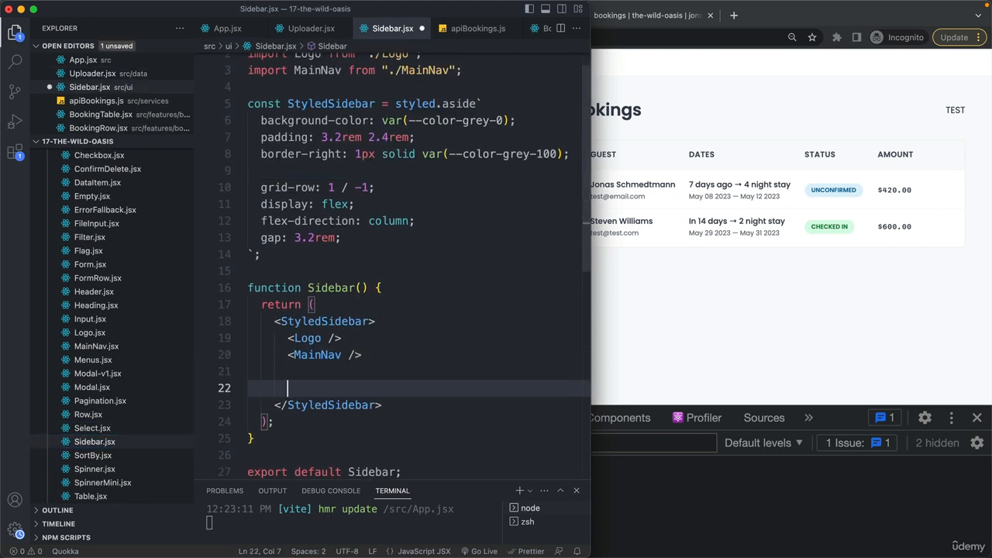
type("<Uploader />")
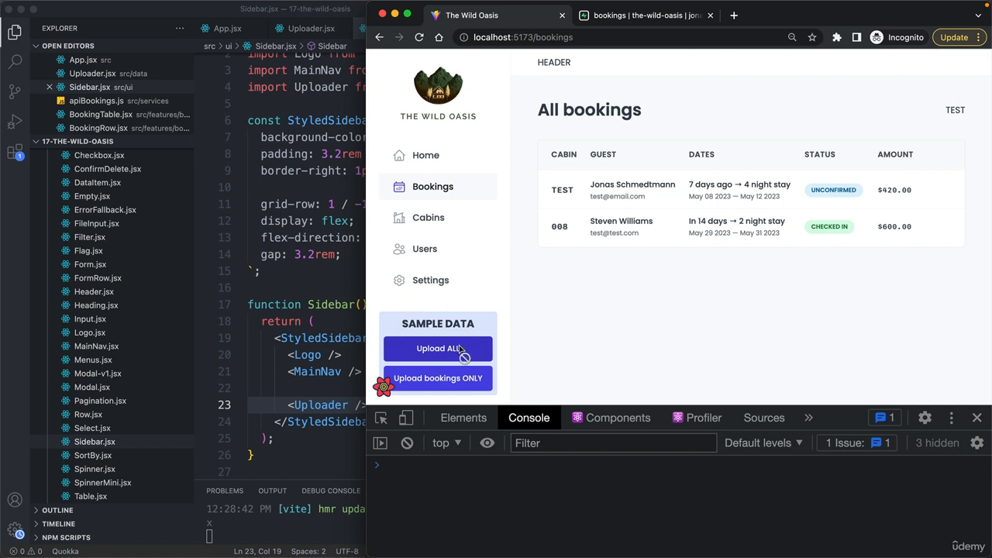
Step: Attempt Upload ALL, then Upload bookings ONLY, hitting row-level security 401 errors
left_click(438, 347)
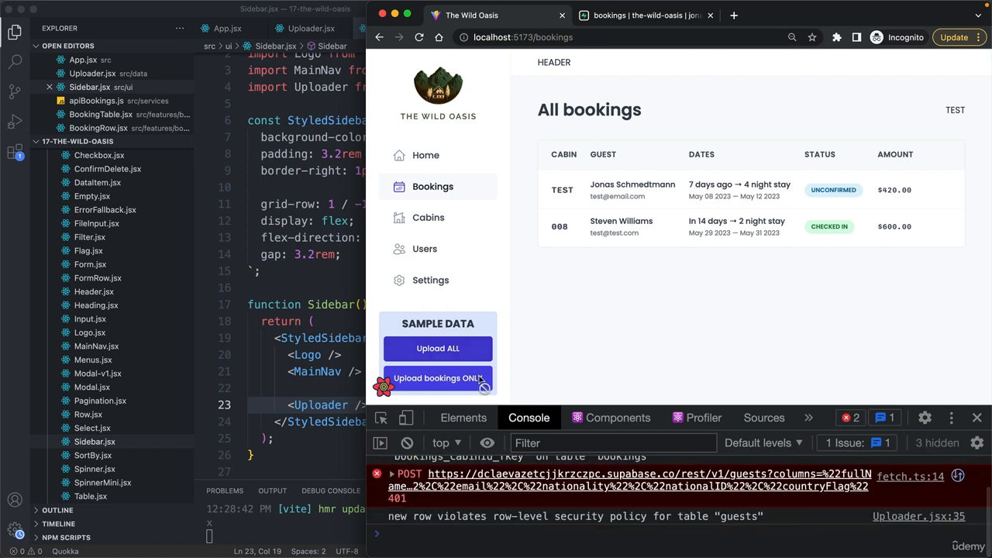
left_click(437, 378)
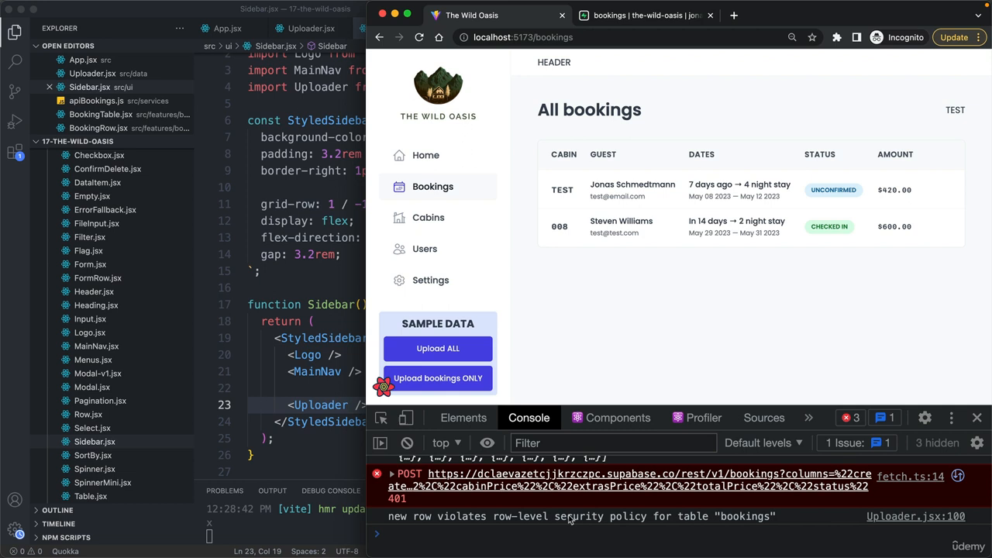
mouse_move(630, 146)
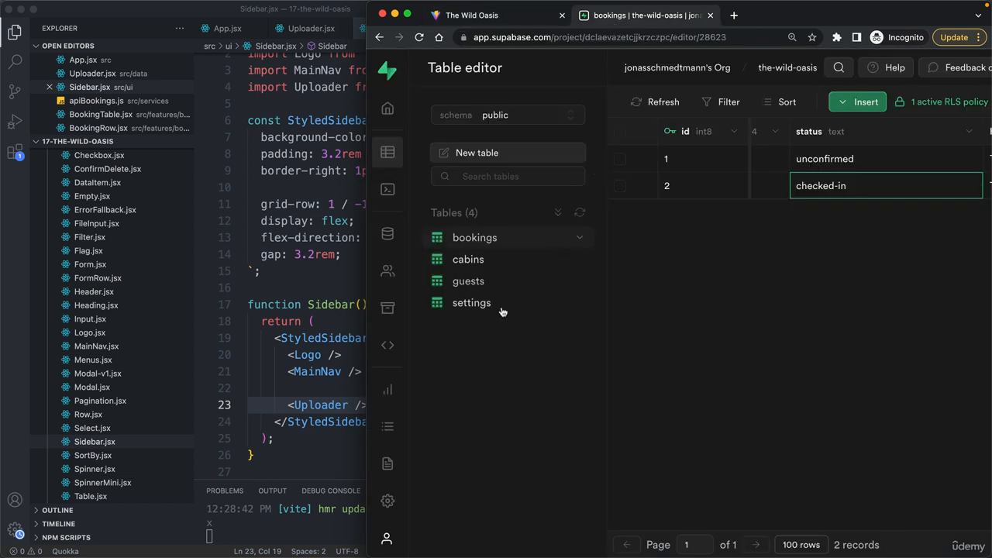
mouse_move(388, 345)
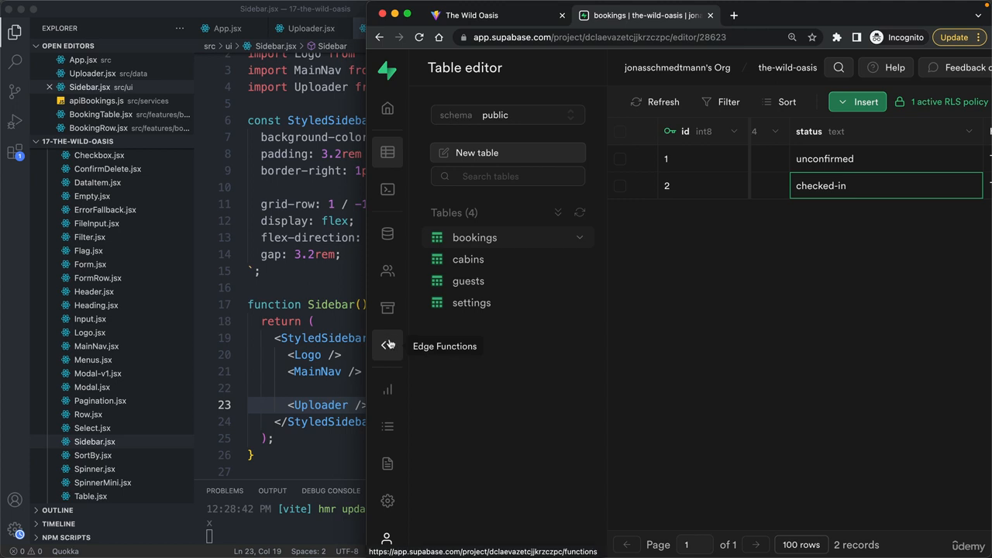
Step: Show Authentication > Policies and scroll through the guests and bookings table policies
left_click(388, 269)
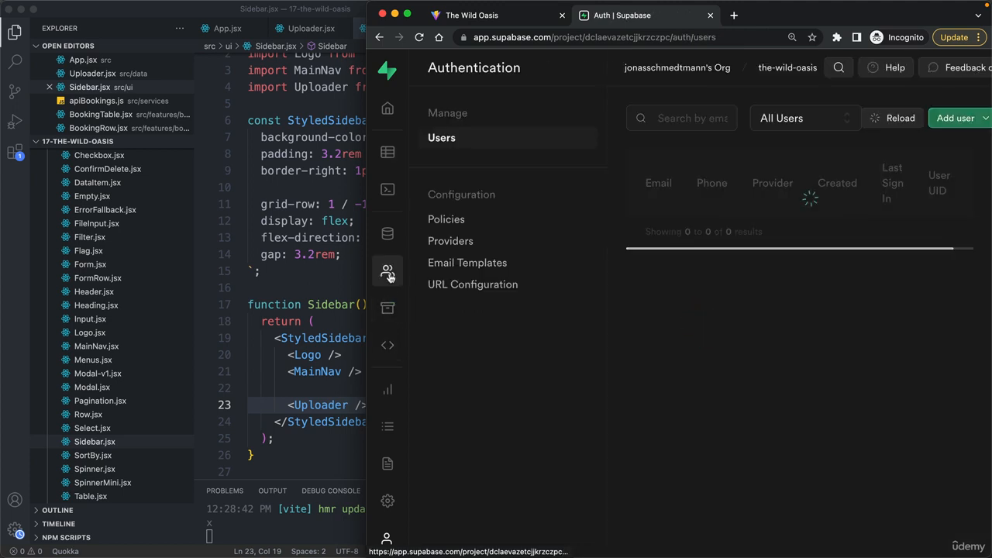
left_click(447, 218)
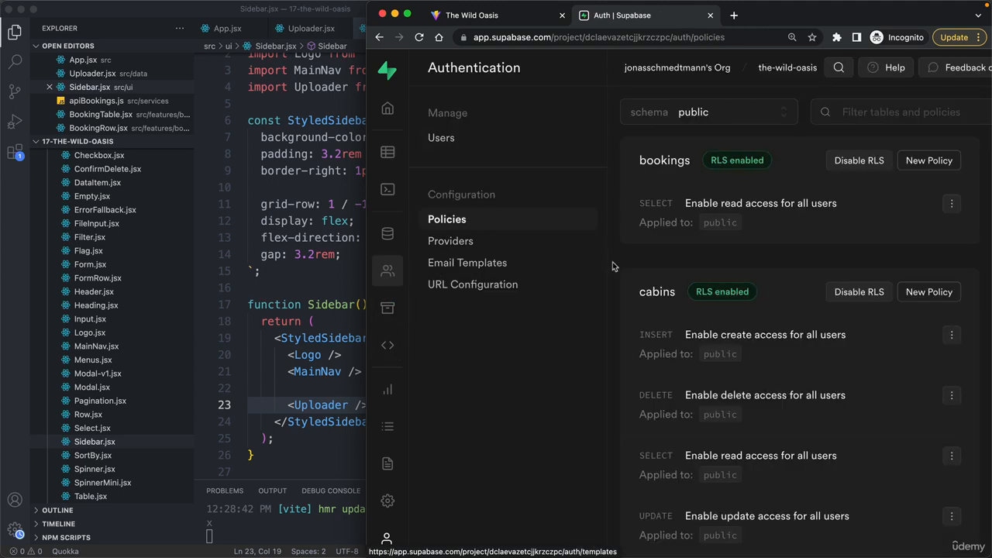
scroll("down", 3)
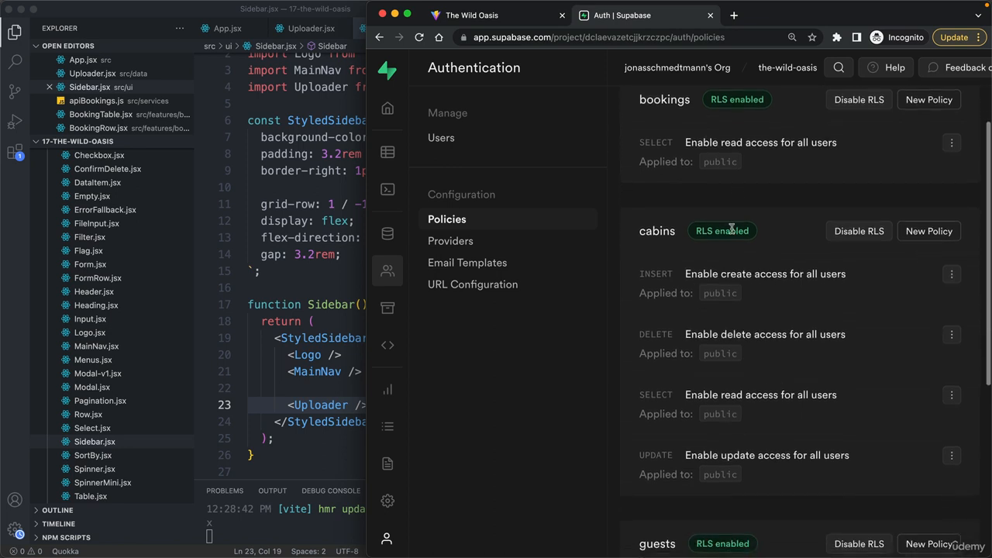
scroll("down", 3)
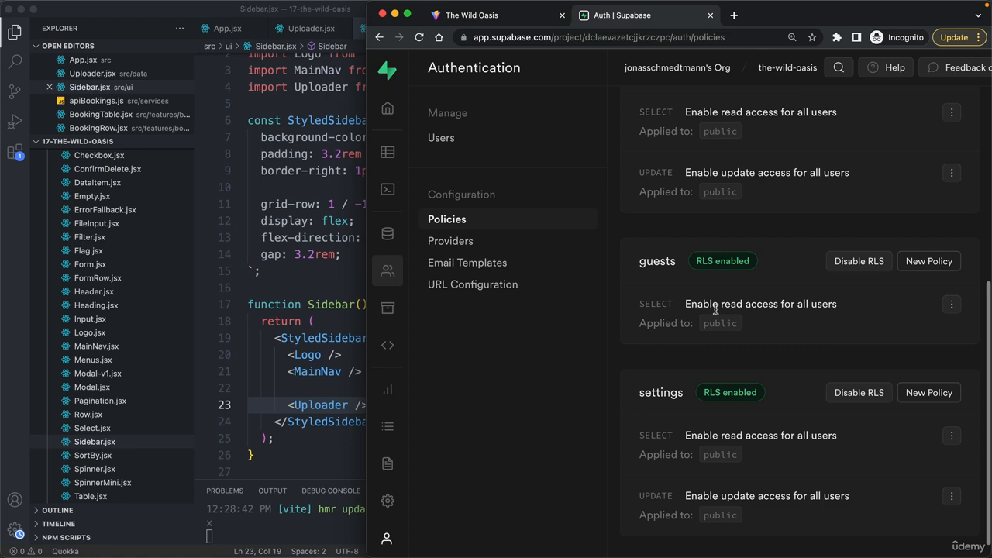
scroll("up", 3)
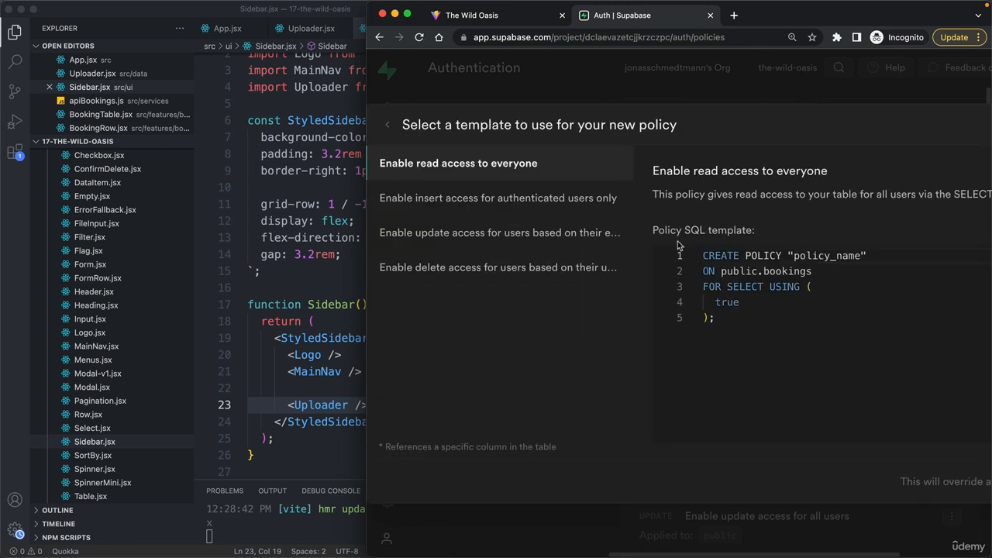
mouse_move(859, 473)
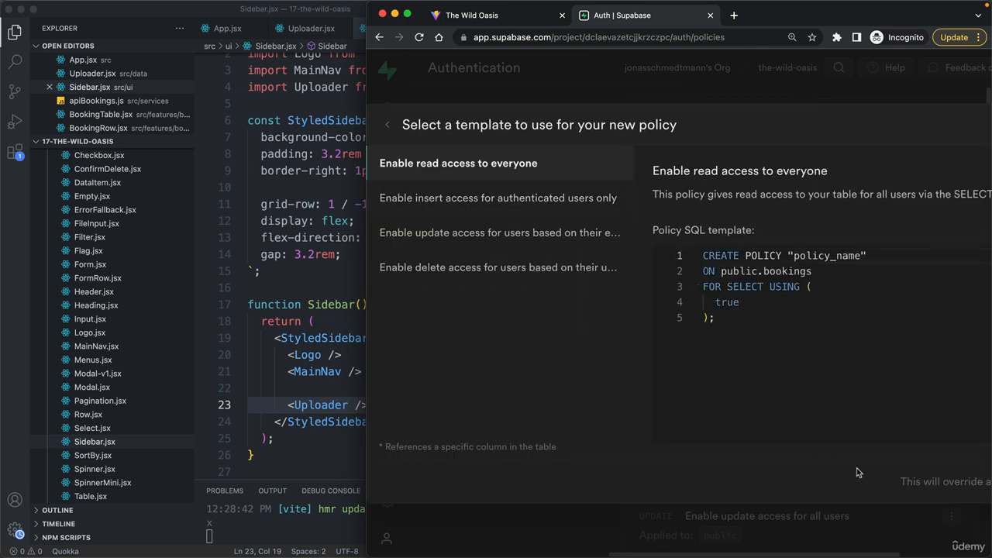
left_click(459, 163)
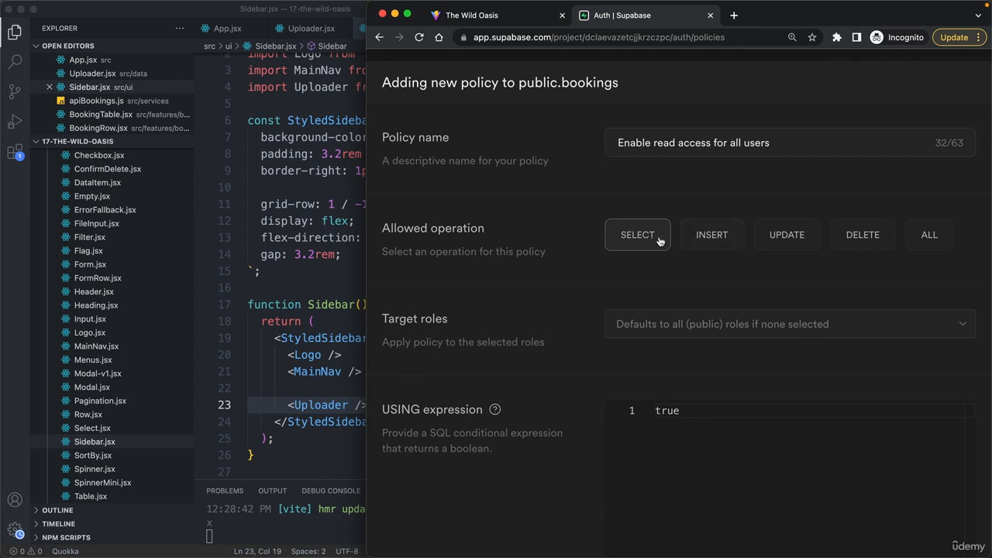
left_click(710, 235)
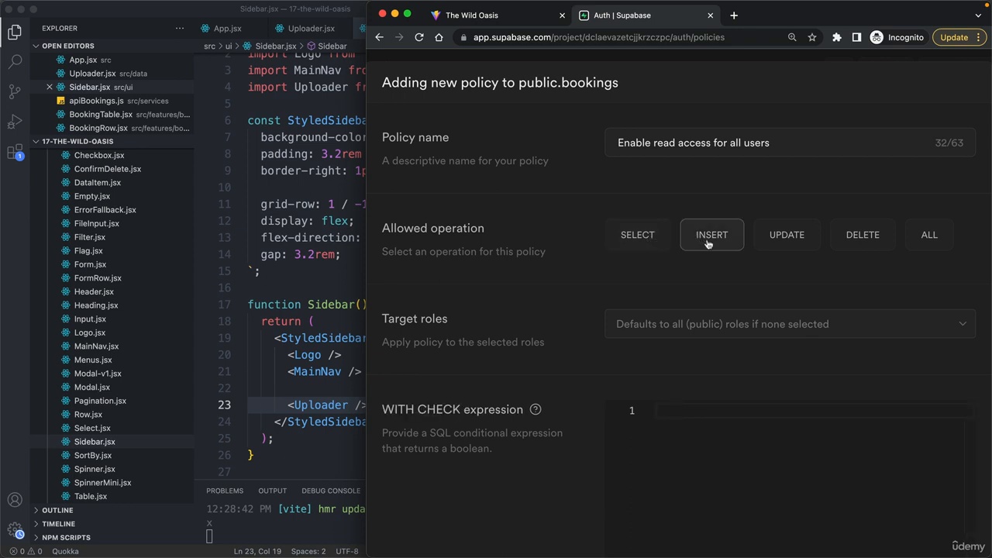
scroll("down", 3)
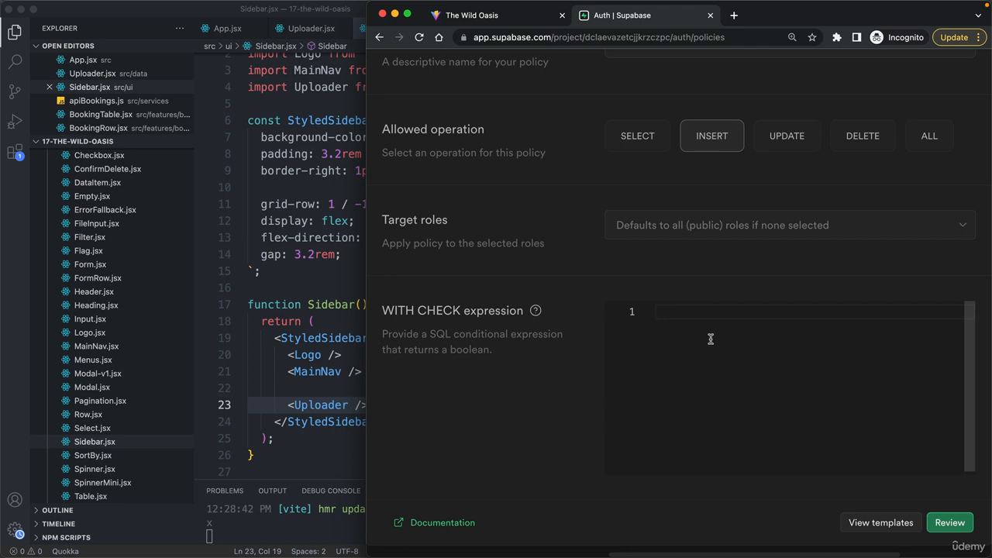
type("true")
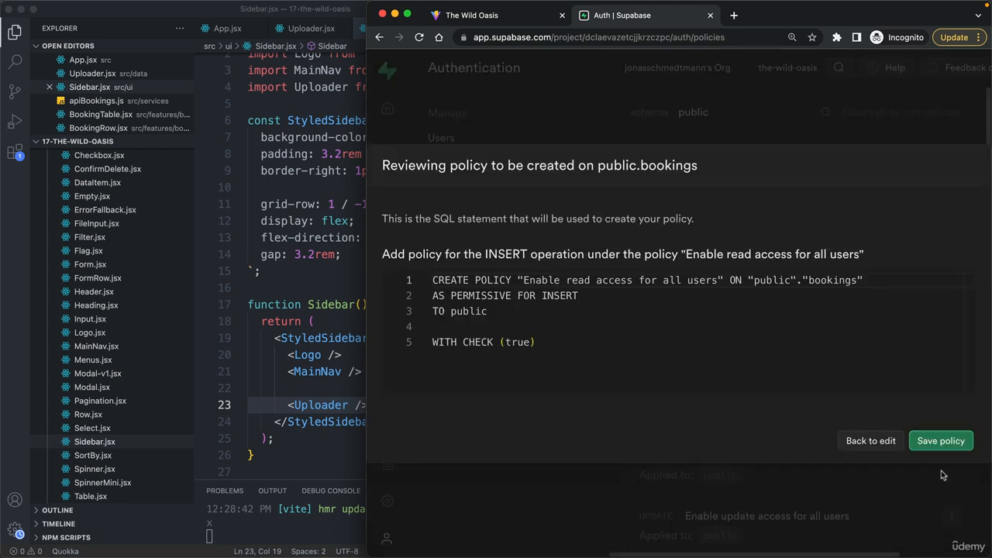
left_click(940, 440)
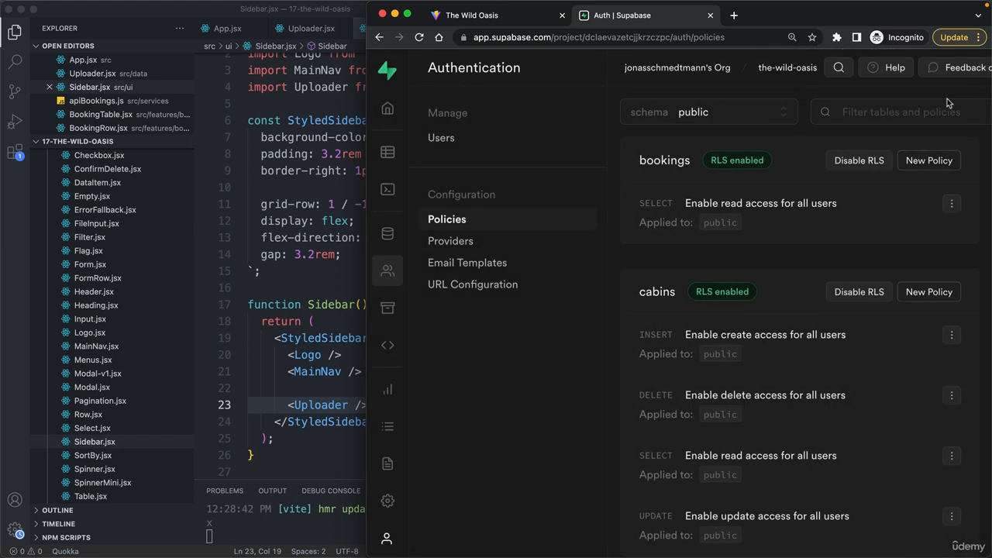
mouse_move(623, 196)
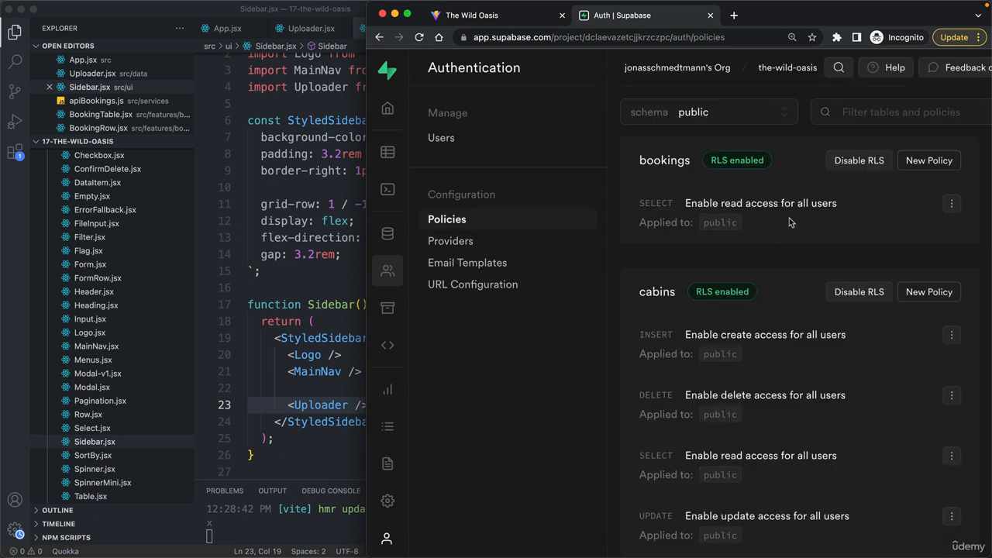
mouse_move(719, 207)
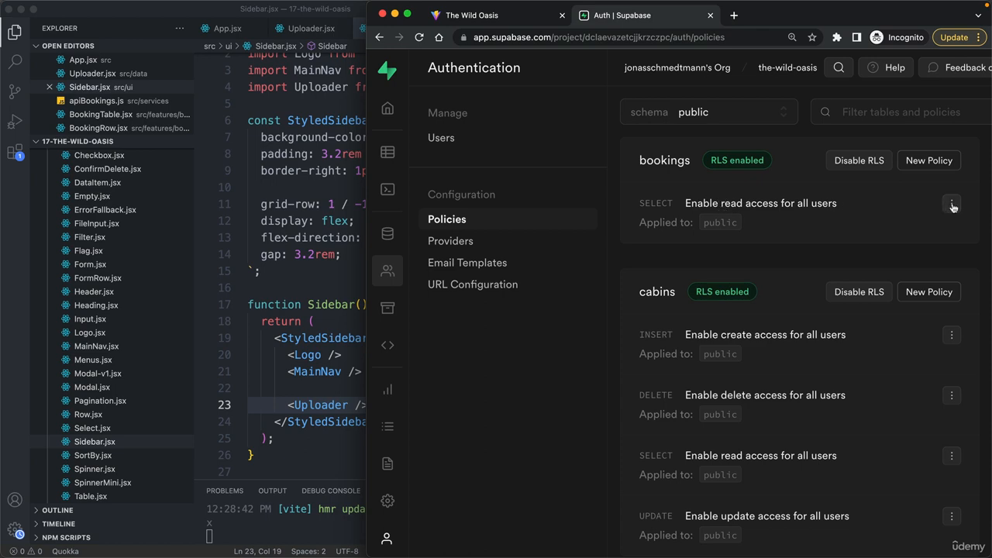
mouse_move(928, 160)
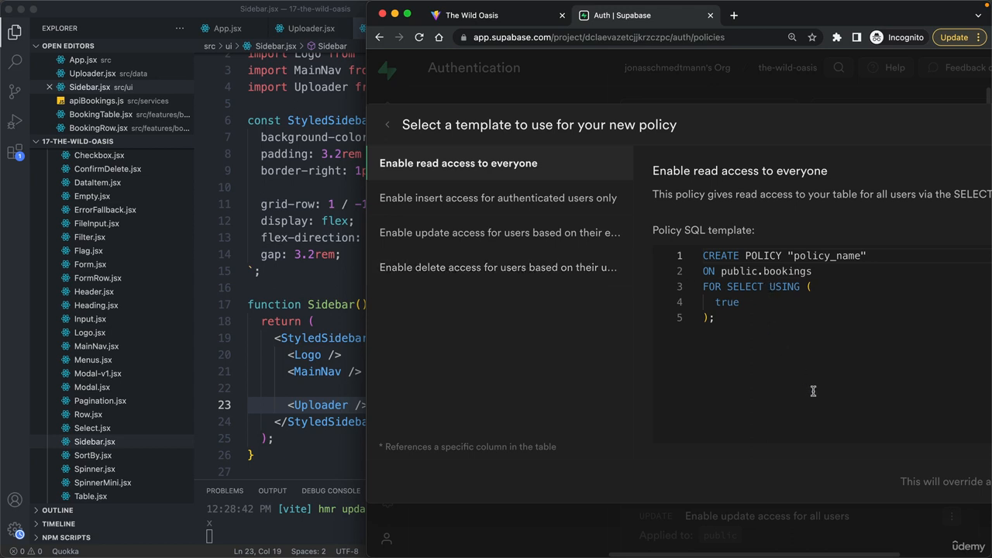
Step: Save an 'Enable insert access for all users' INSERT policy on bookings with check true
left_click(459, 163)
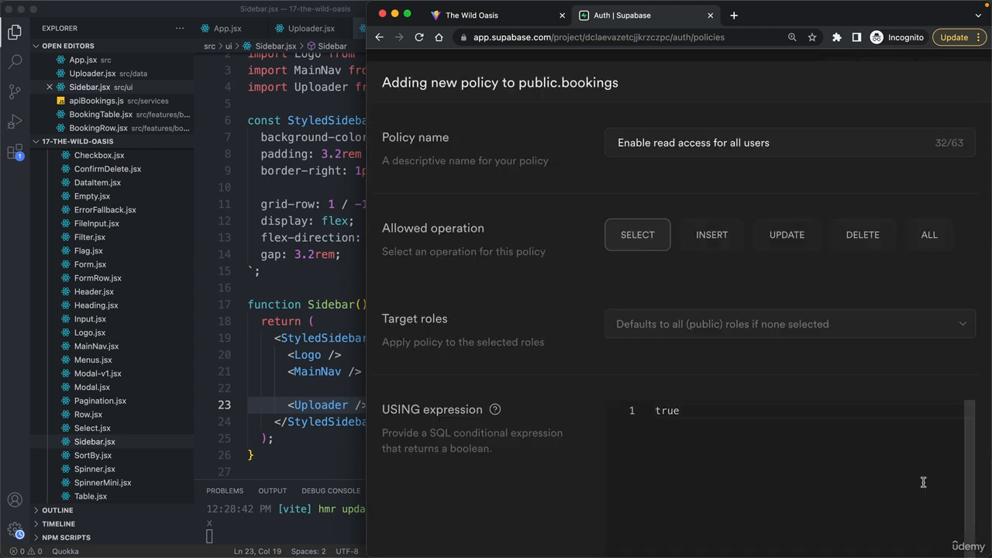
double_click(664, 142)
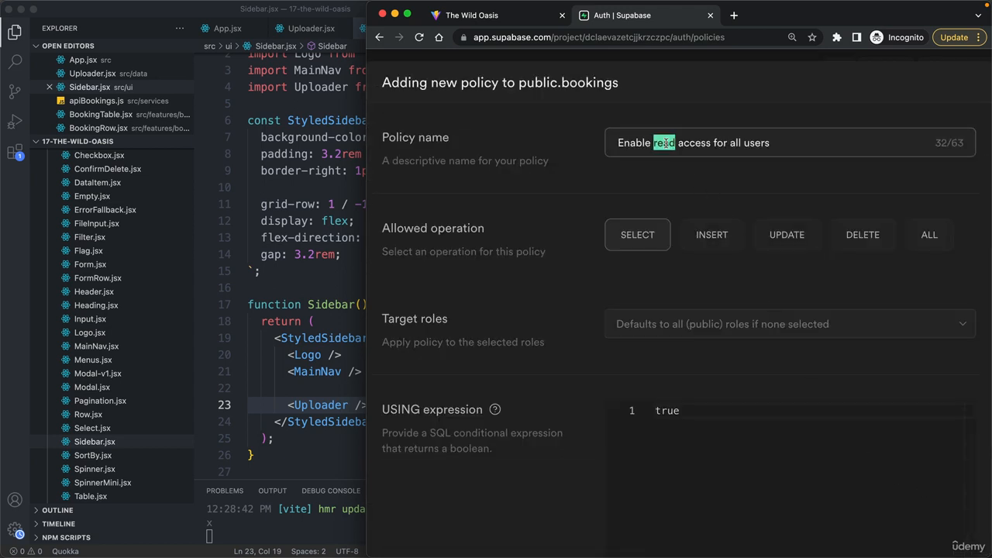
type("inse")
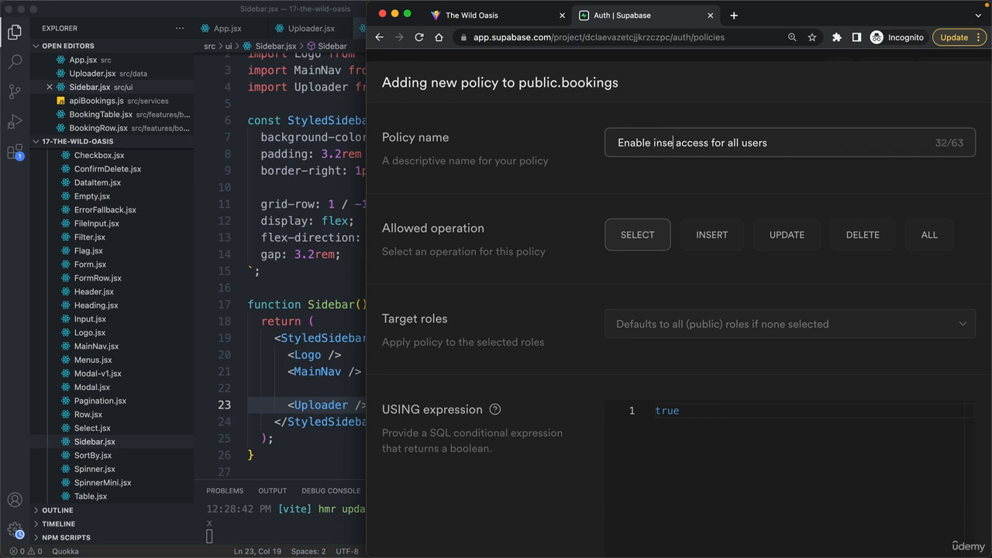
left_click(712, 234)
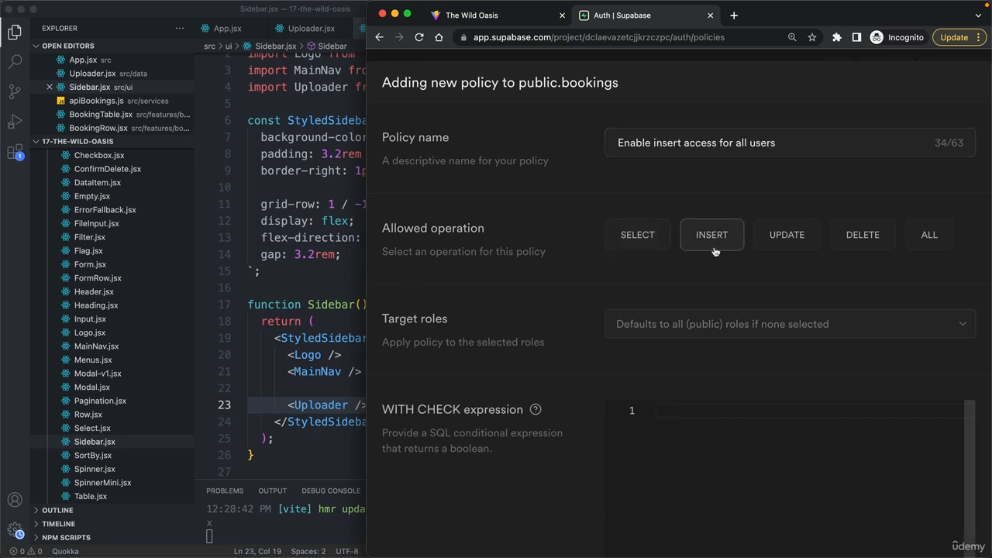
type("true")
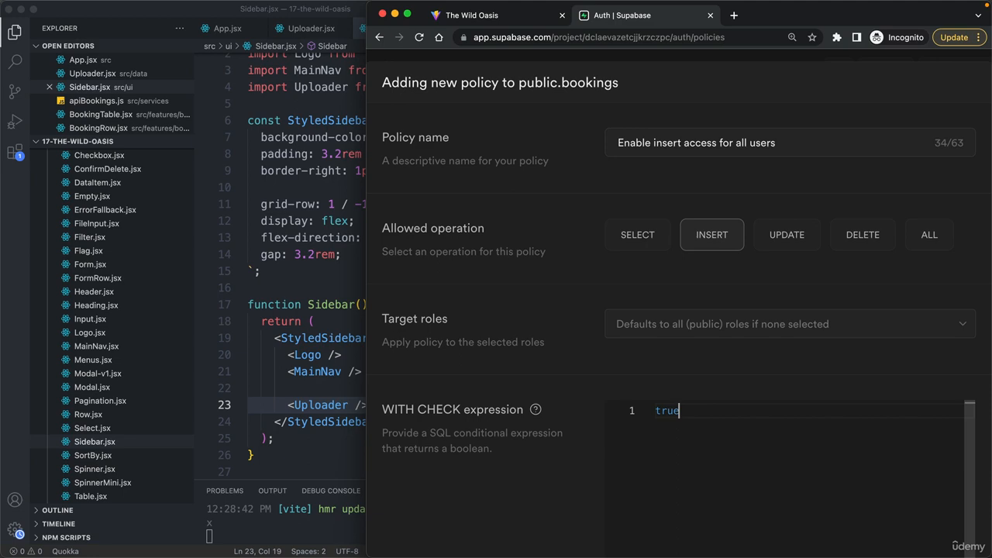
scroll("down", 3)
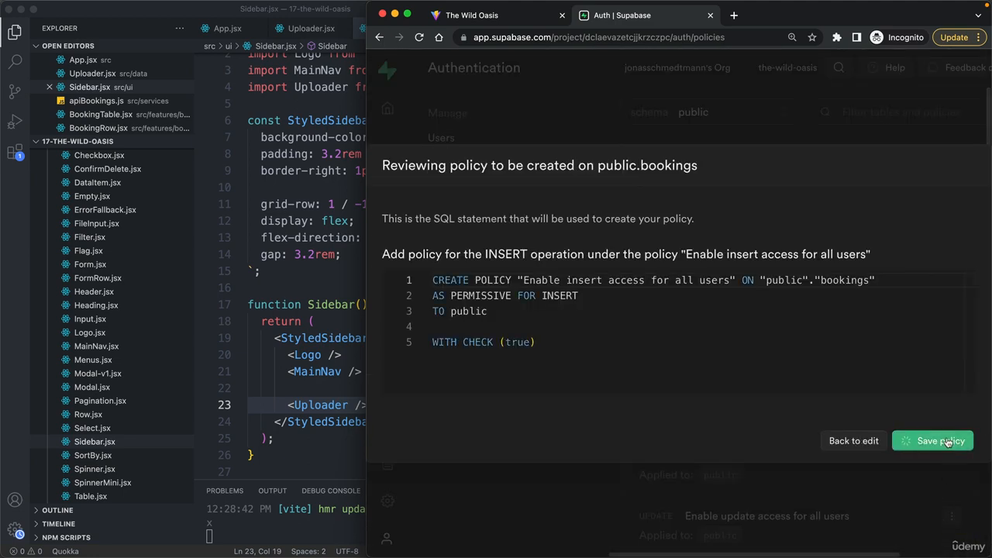
left_click(934, 441)
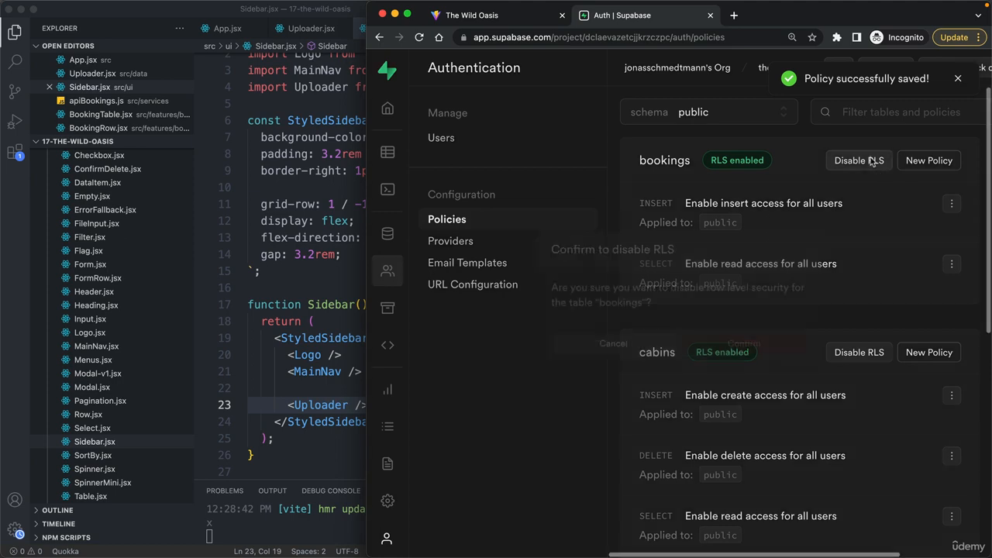
left_click(611, 343)
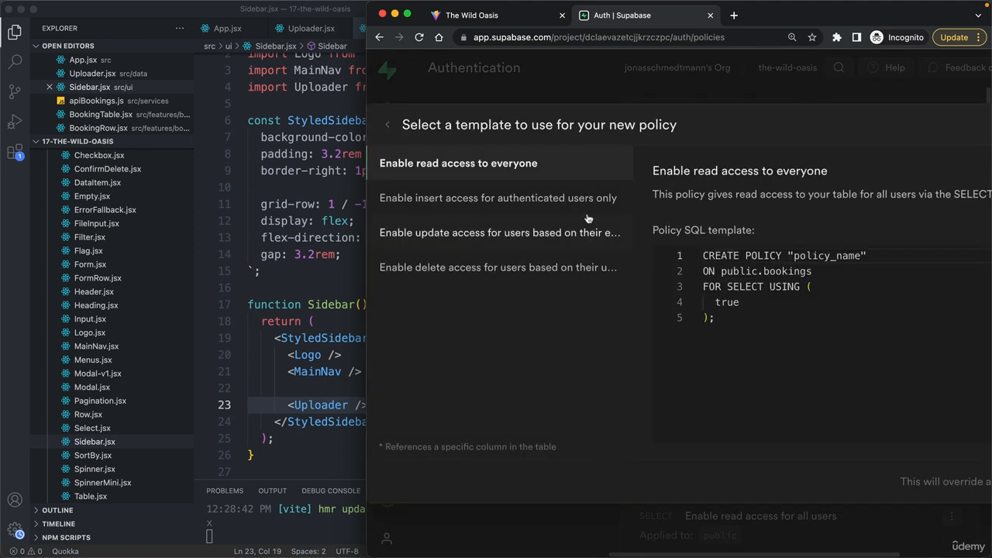
Step: Save an 'Enable update access for all users' UPDATE policy on bookings with check true
left_click(459, 162)
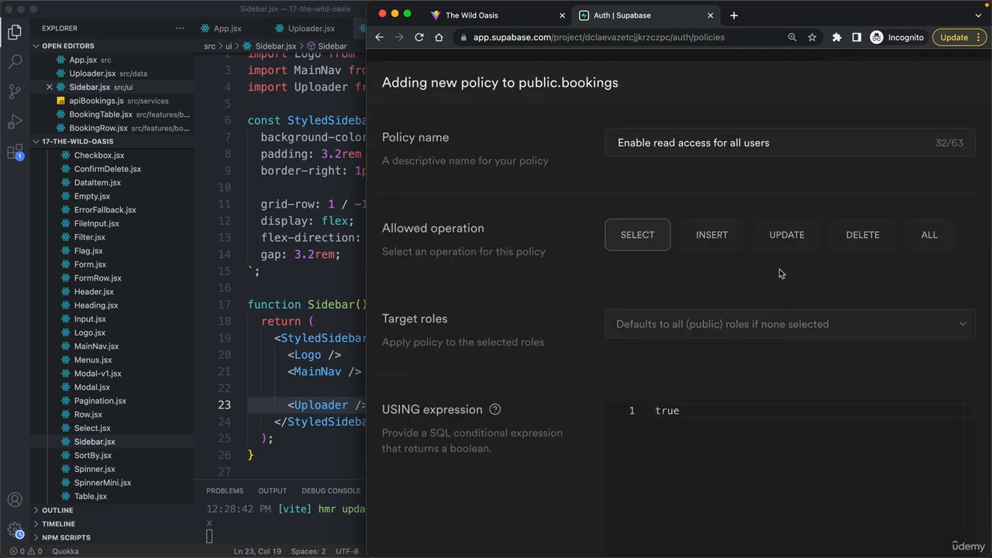
left_click(786, 234)
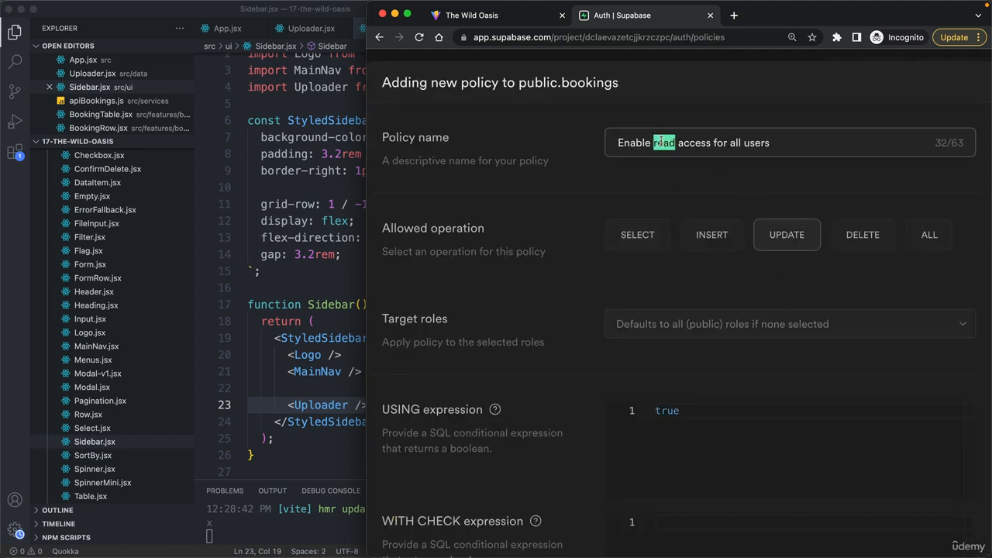
type("update")
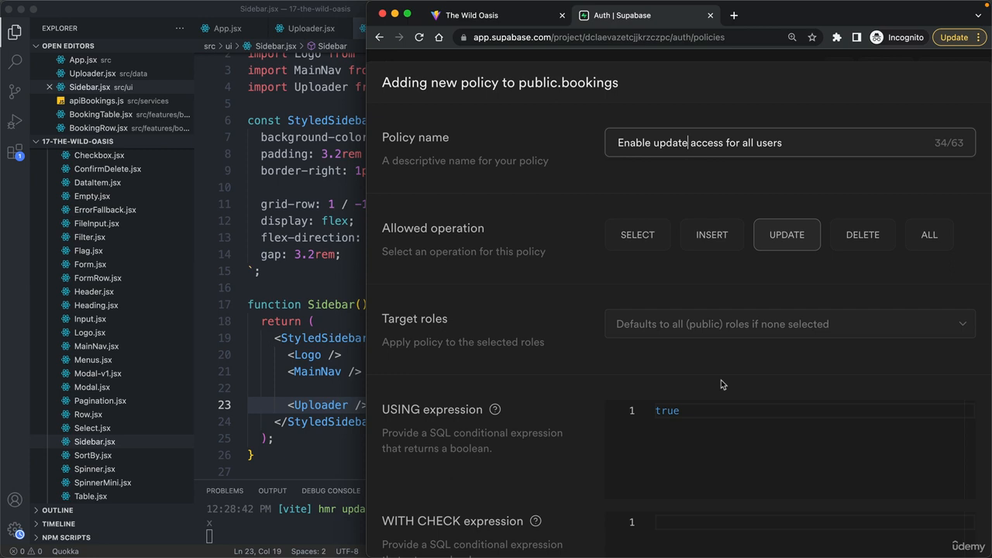
scroll("down", 3)
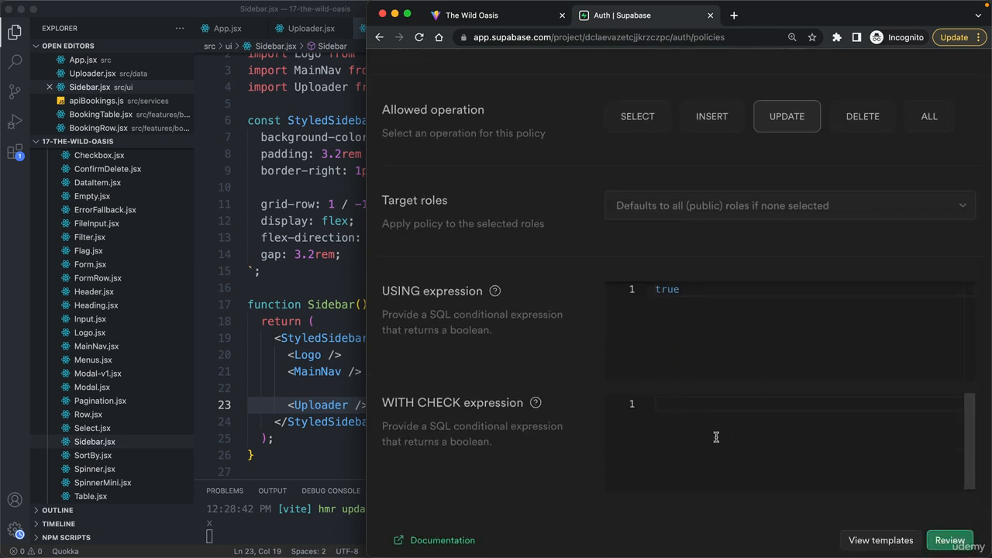
type("true")
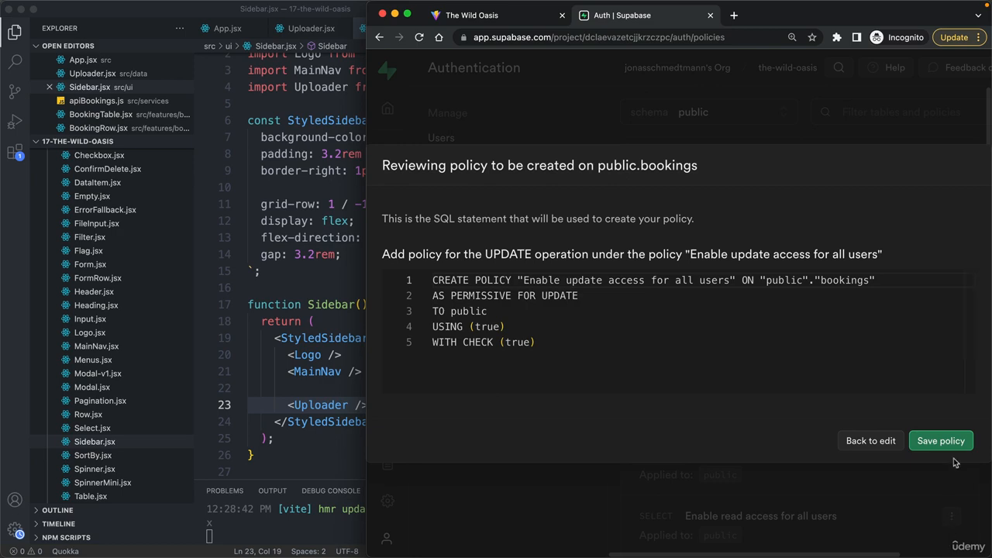
left_click(941, 441)
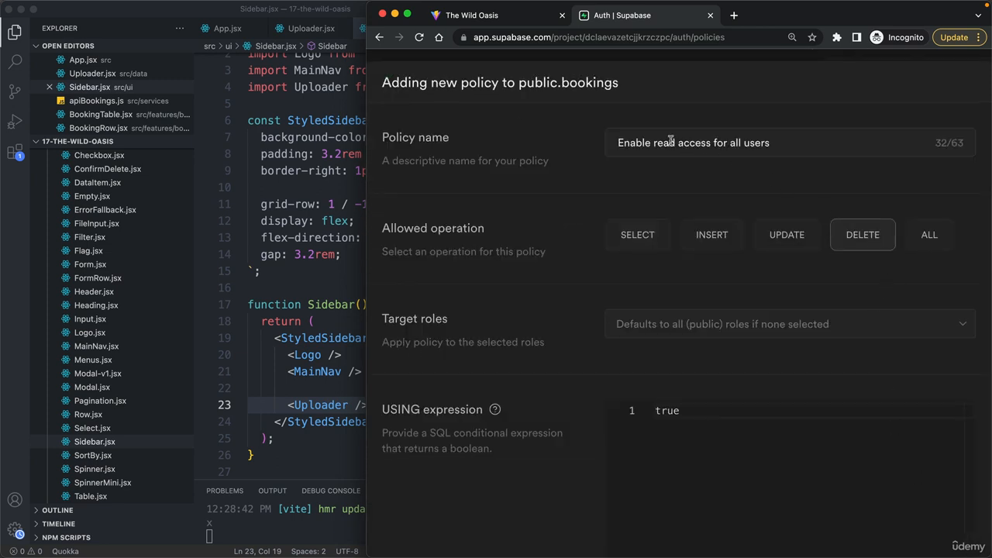
Step: Save an 'Enable delete access for all users' DELETE policy on bookings
type("delete")
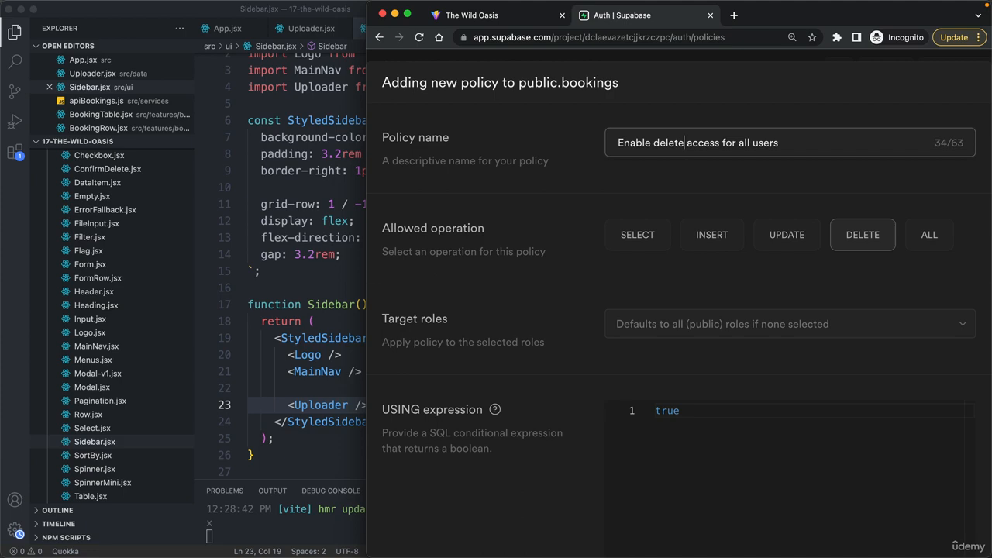
scroll("down", 3)
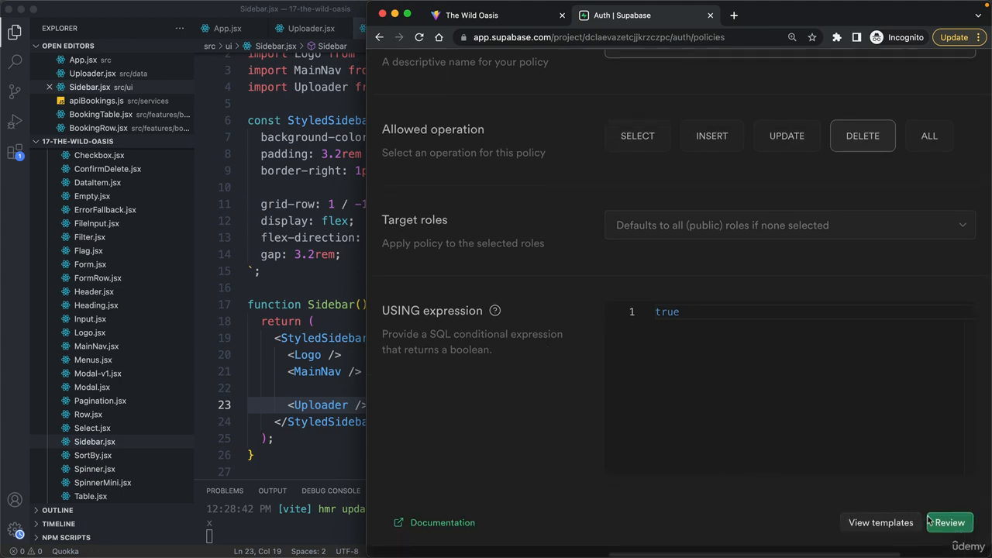
left_click(949, 523)
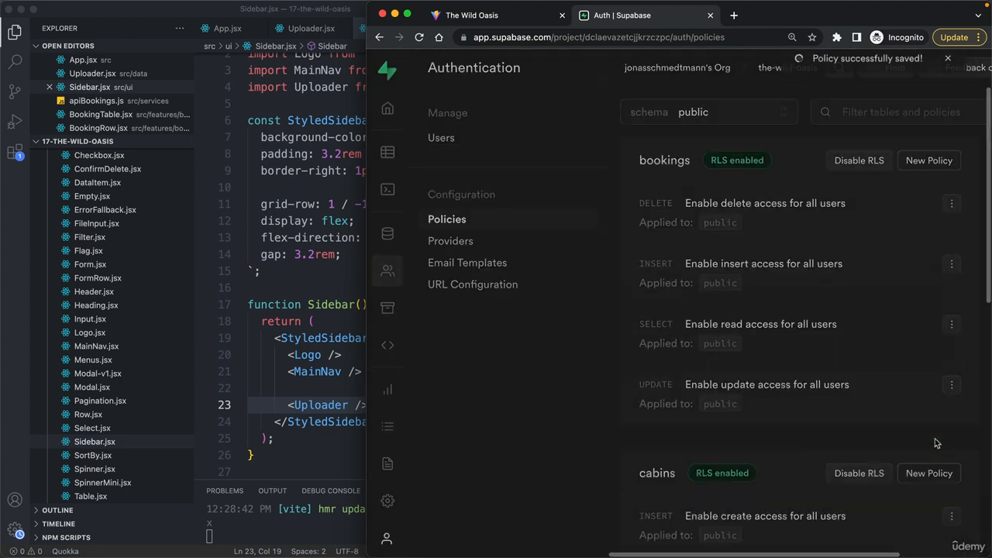
scroll("down", 3)
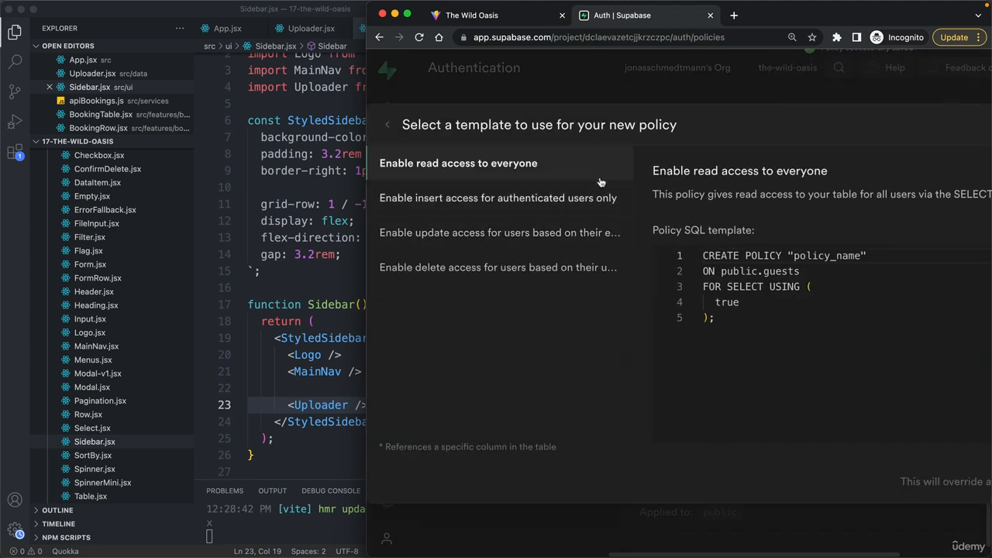
Step: Save an 'Enable insert access for all users' INSERT policy on guests with check true
left_click(459, 163)
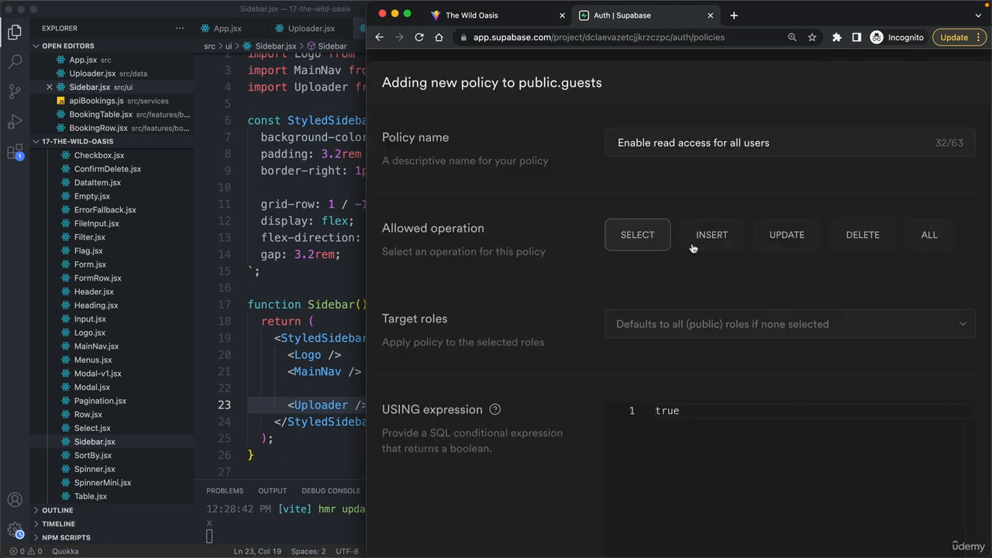
left_click(710, 235)
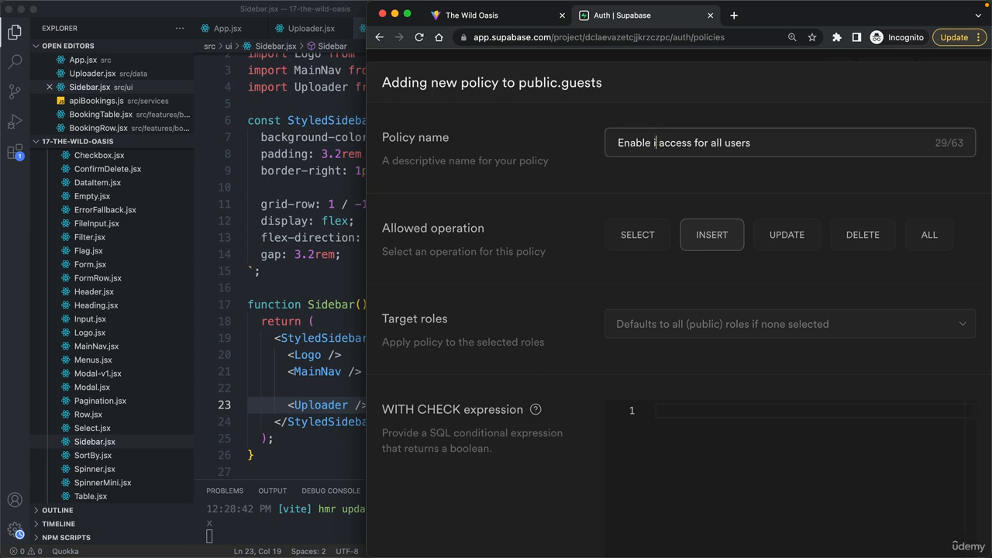
scroll("down", 3)
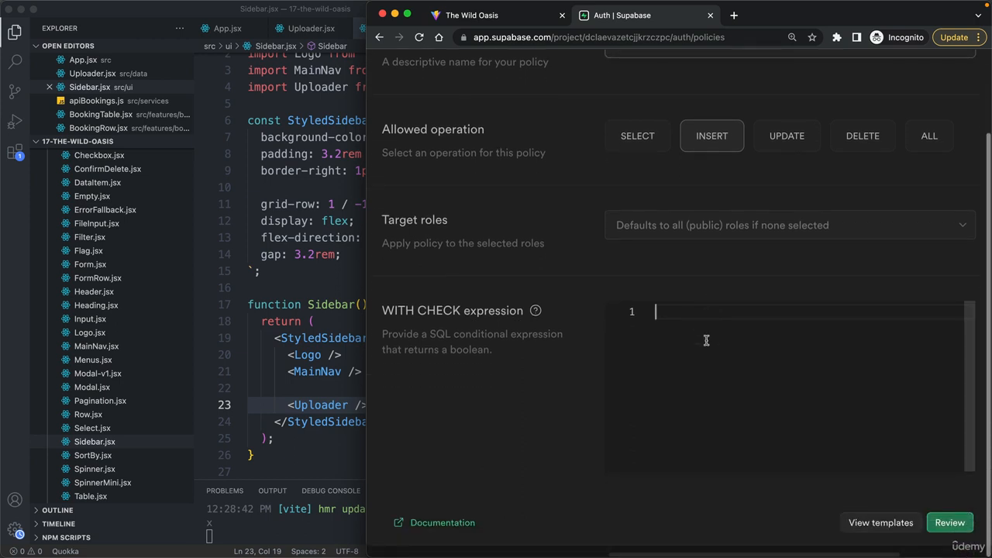
type("true")
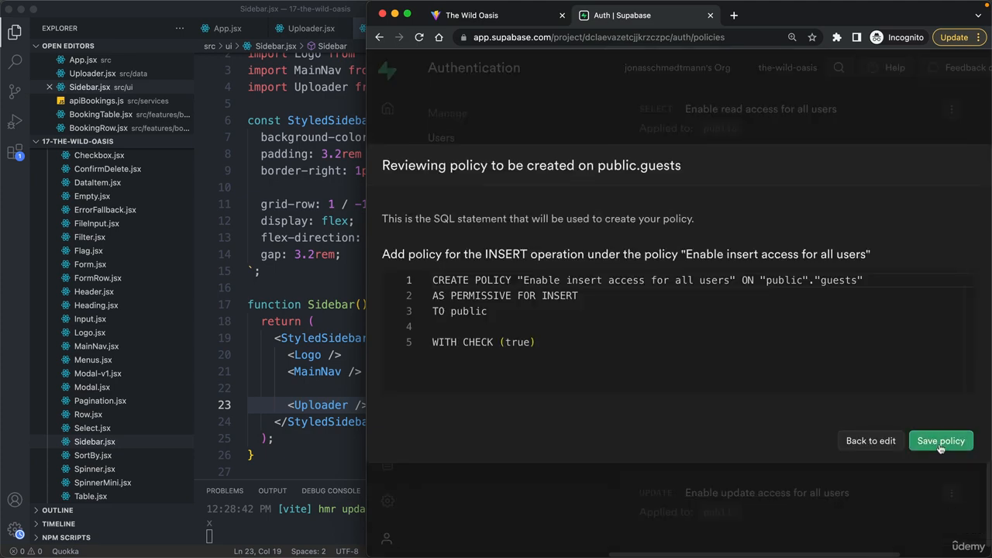
left_click(939, 440)
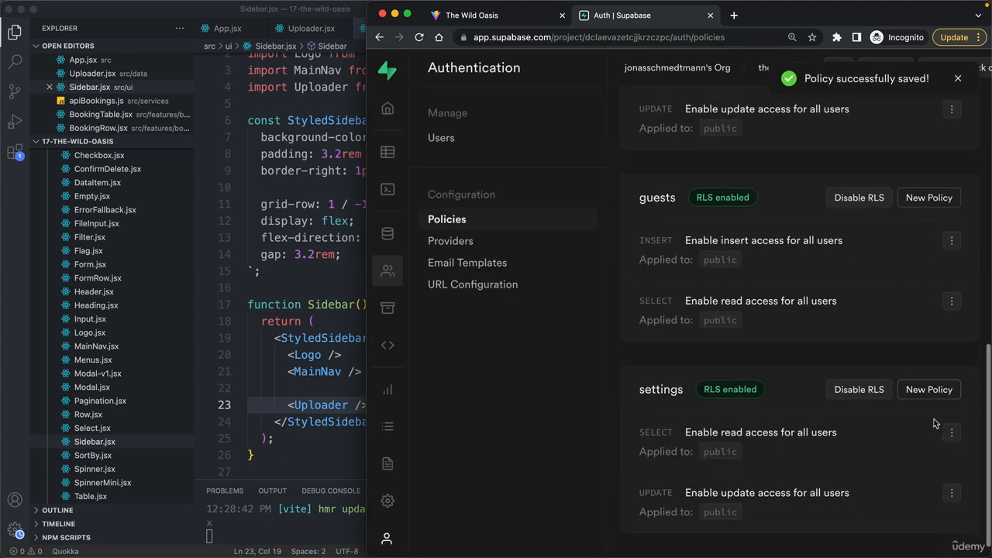
Step: Save an 'Enable update access for all users' UPDATE policy on guests with check true
left_click(929, 196)
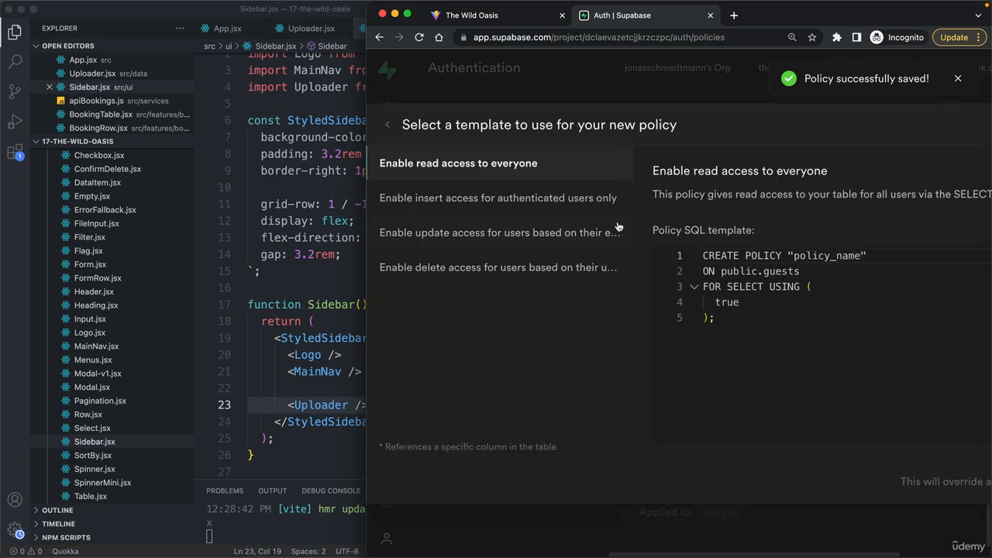
left_click(459, 163)
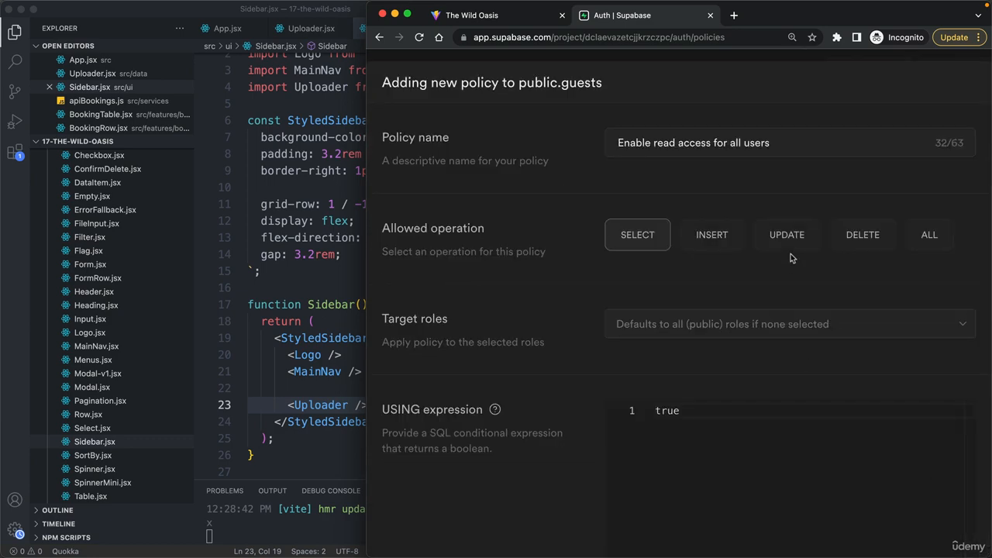
left_click(787, 235)
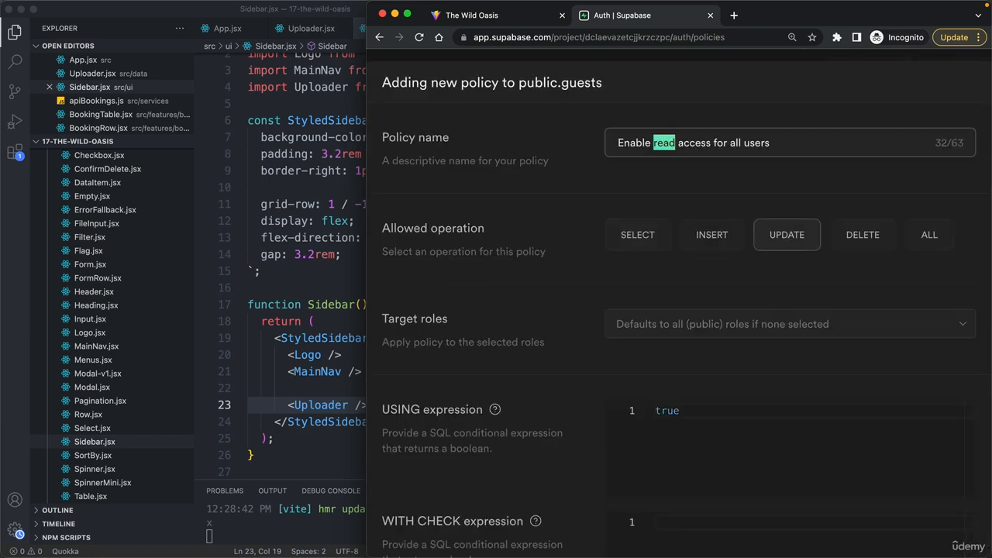
scroll("down", 3)
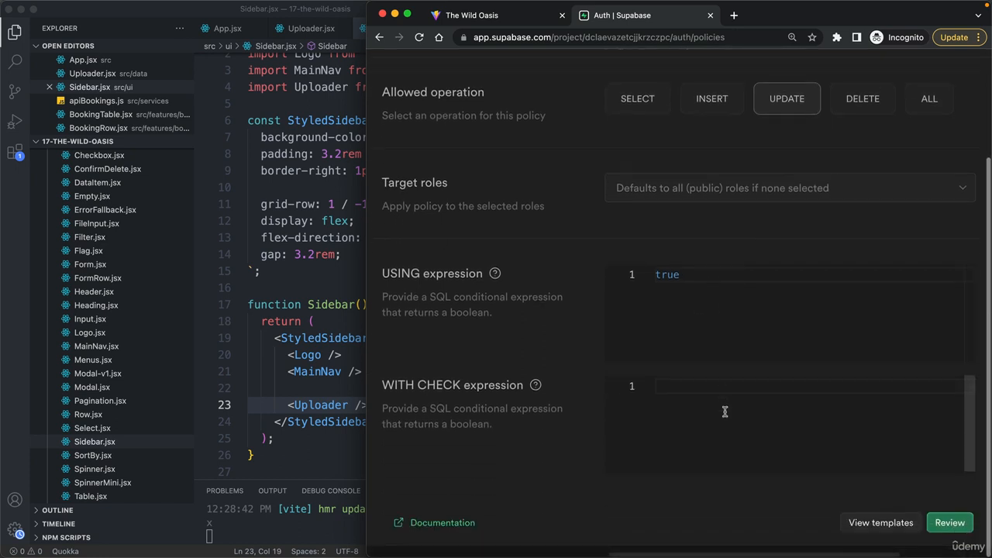
type("true")
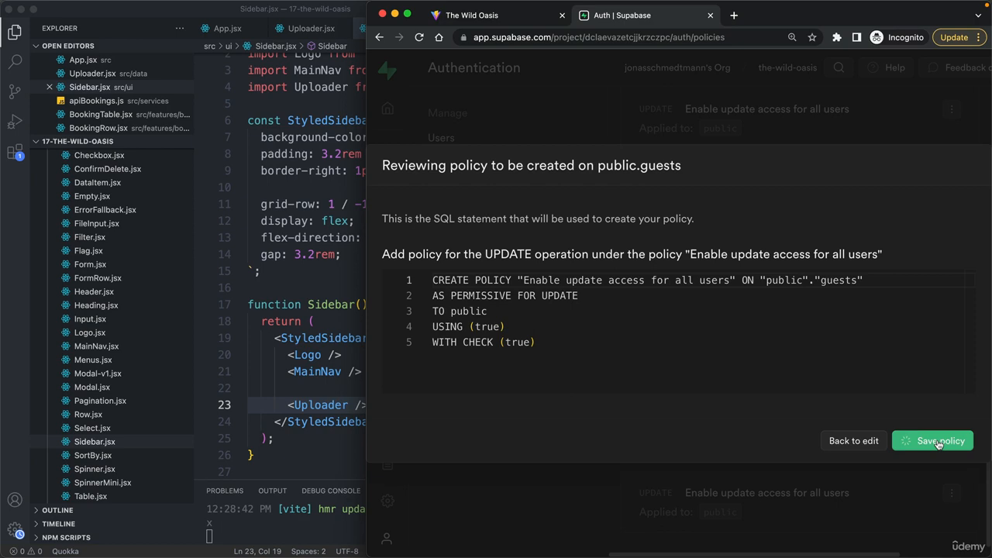
left_click(932, 440)
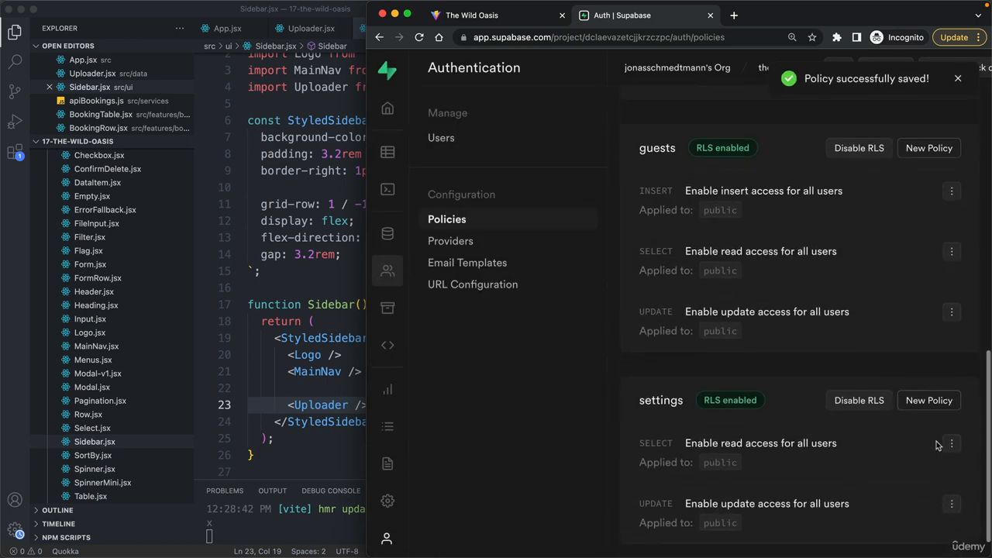
scroll("up", 3)
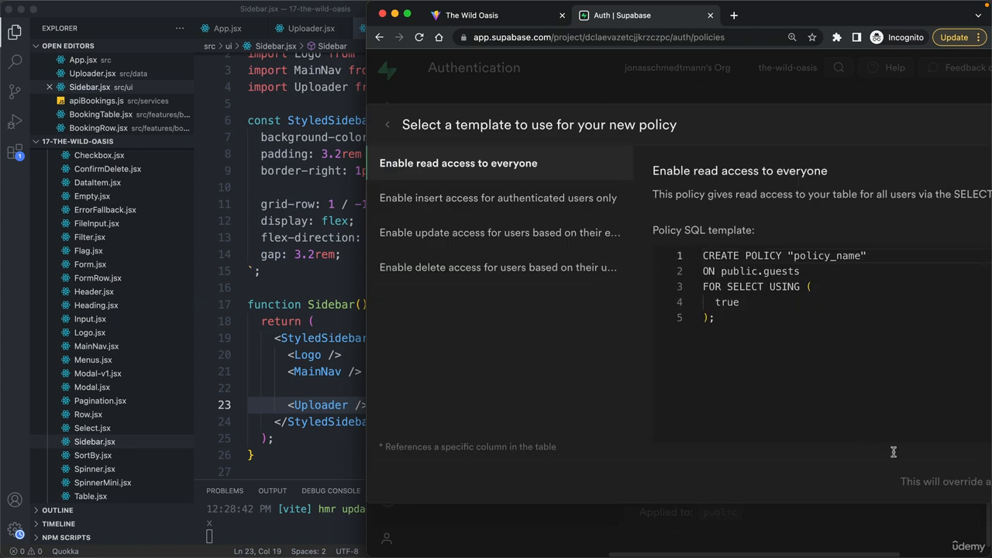
Step: Review and save an 'Enable delete access for all users' DELETE policy on guests
left_click(459, 162)
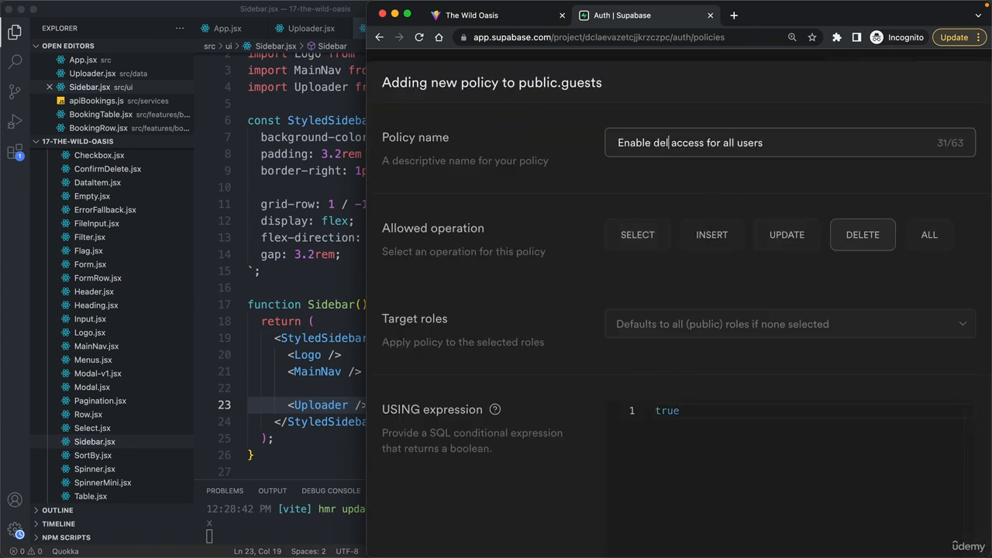
scroll("down", 3)
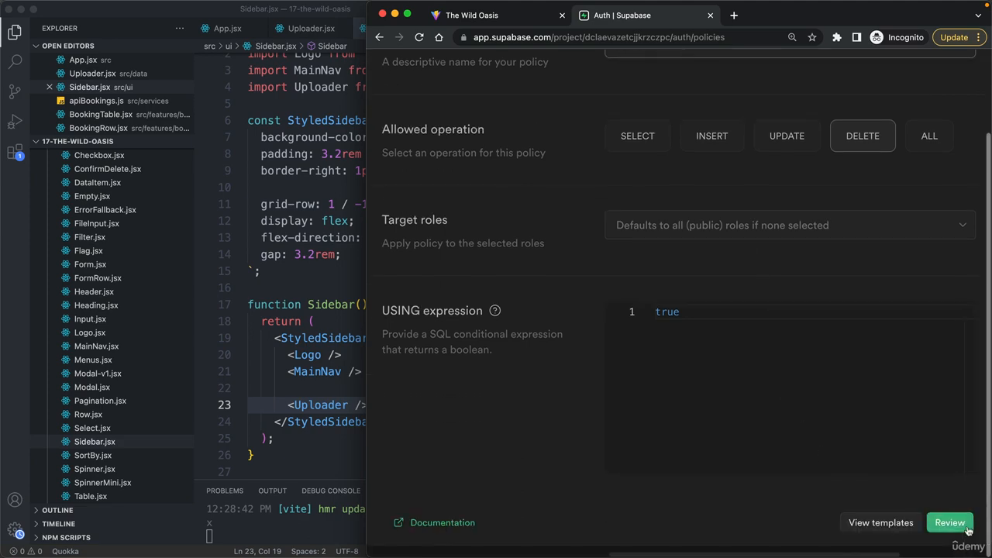
left_click(949, 523)
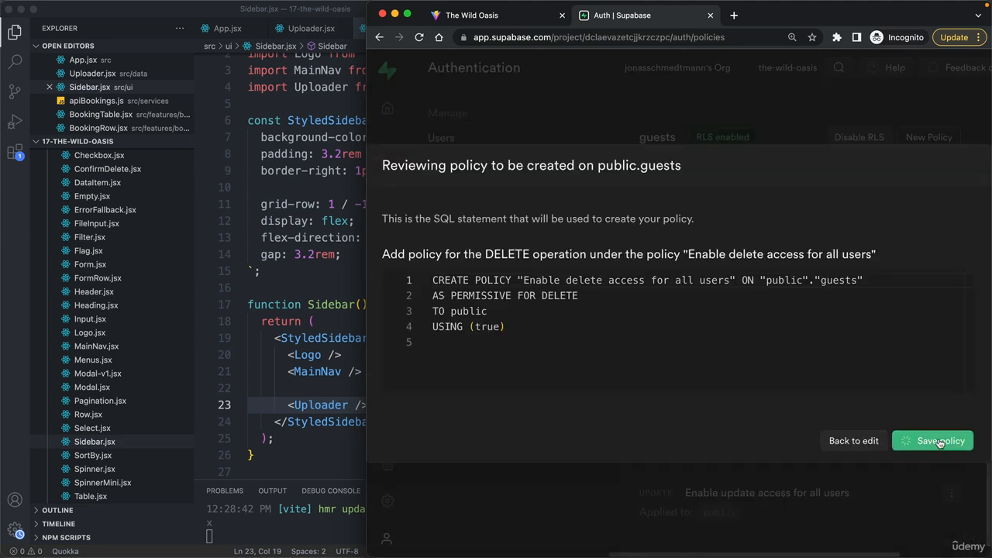
left_click(940, 440)
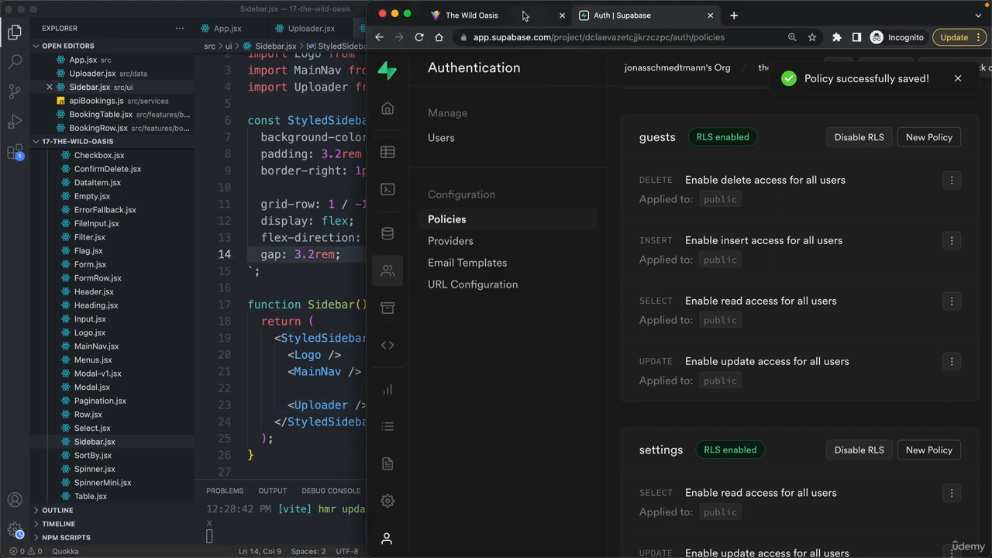
Step: Run 'Upload bookings ONLY' from the Sample Data panel so 24 bookings load
left_click(471, 16)
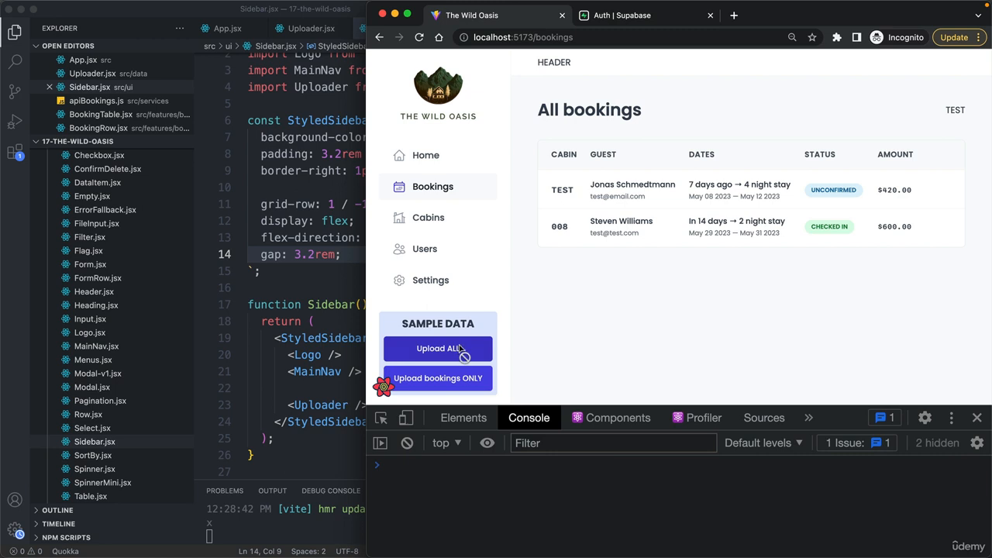
left_click(437, 347)
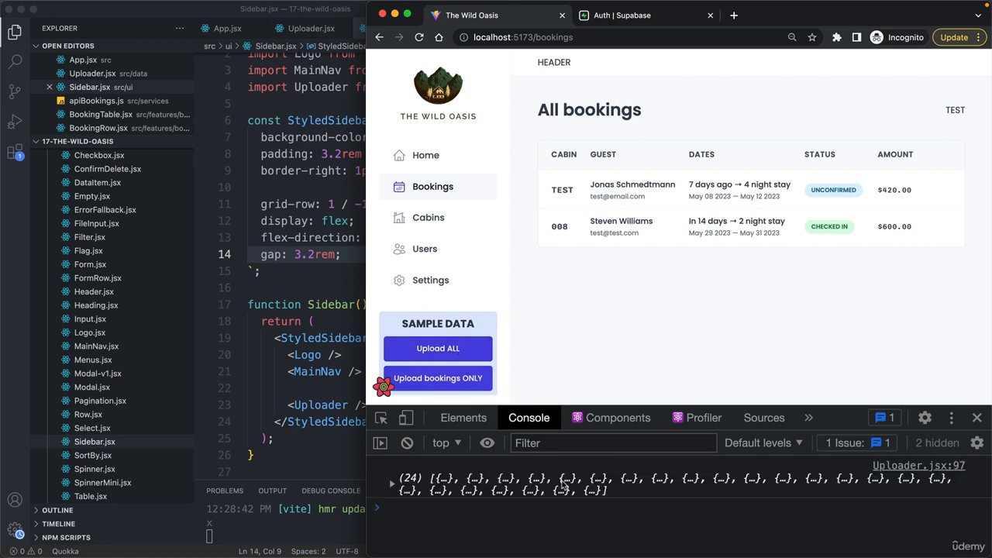
mouse_move(602, 345)
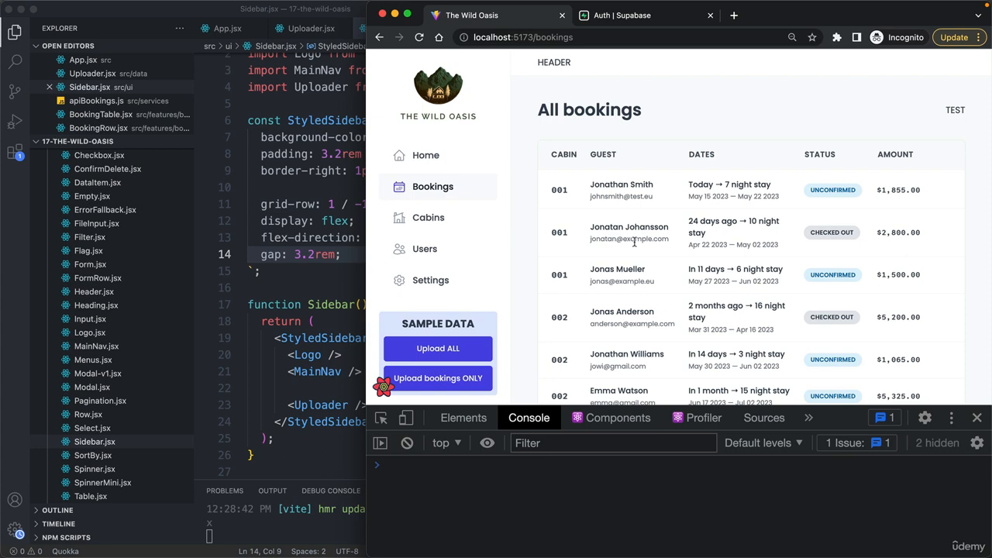
scroll("down", 3)
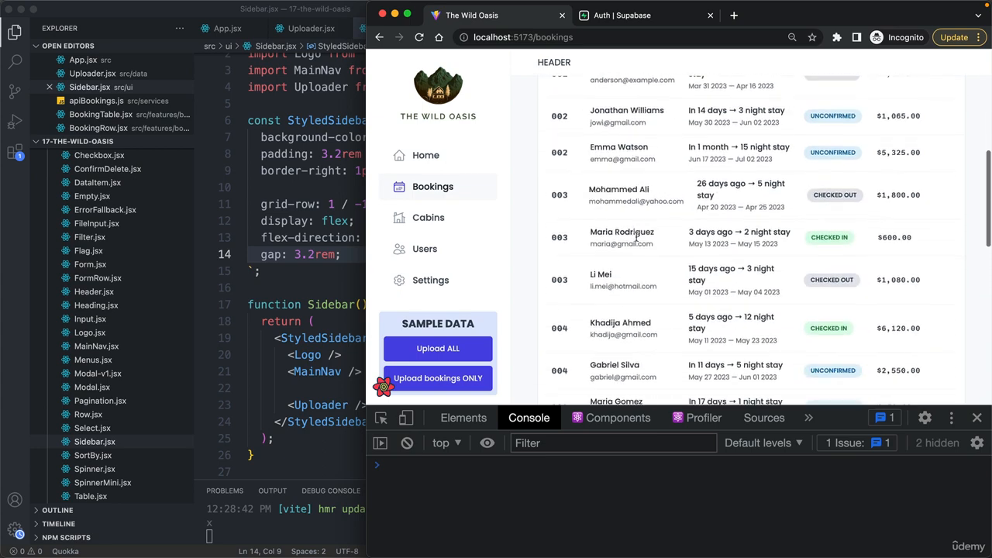
scroll("down", 3)
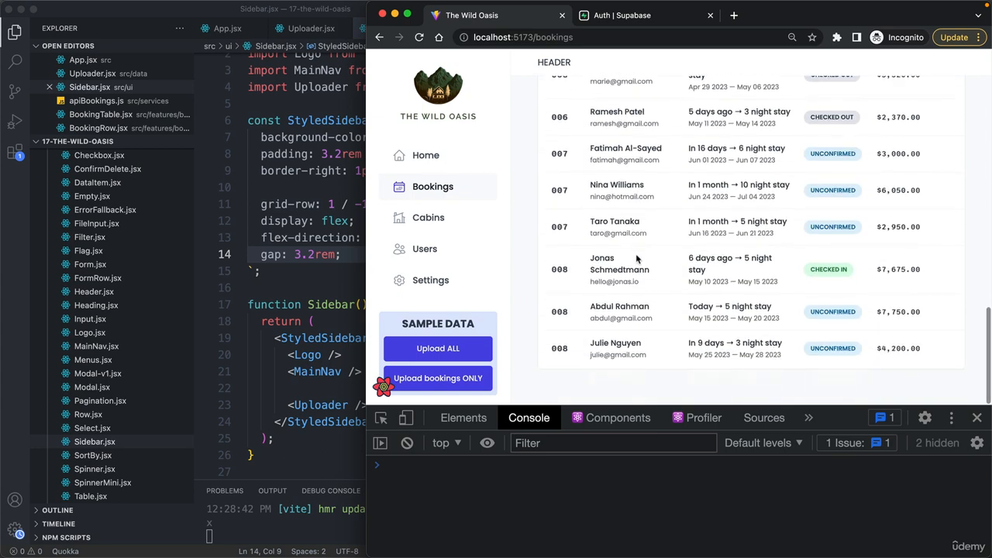
scroll("up", 3)
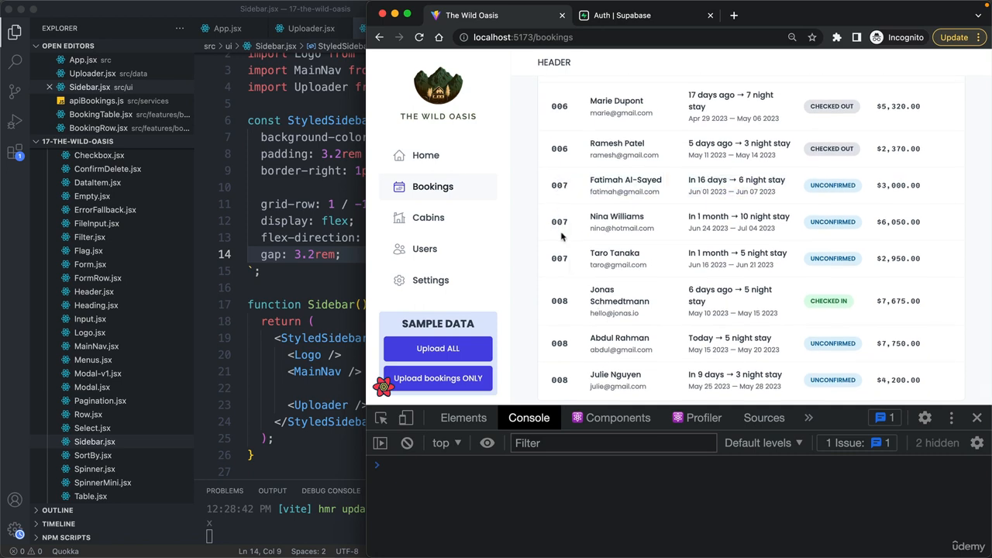
mouse_move(732, 314)
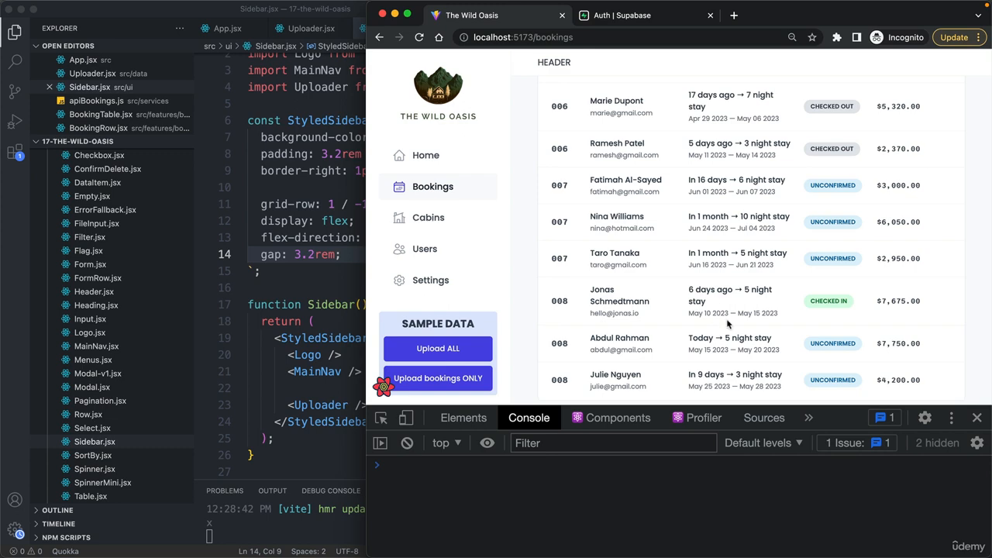
scroll("up", 3)
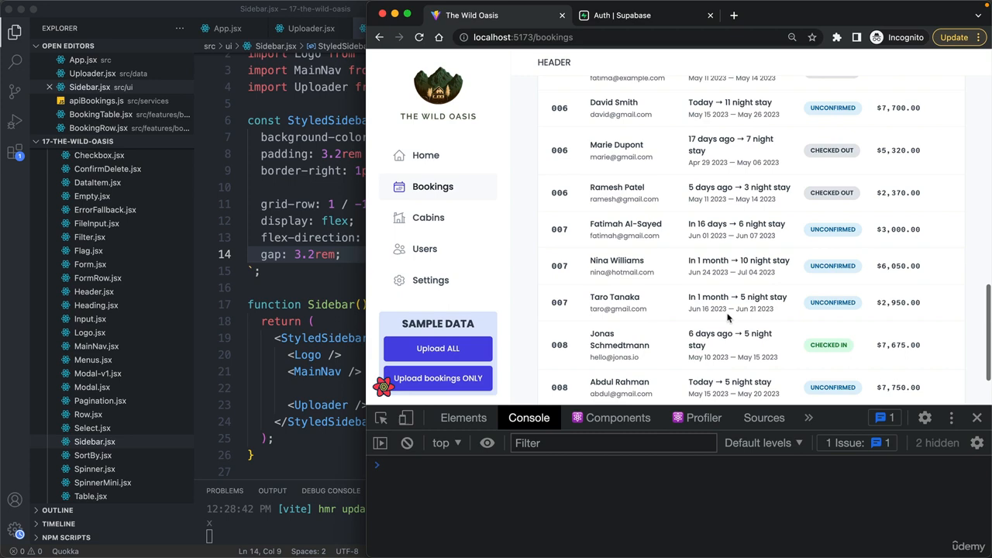
scroll("up", 3)
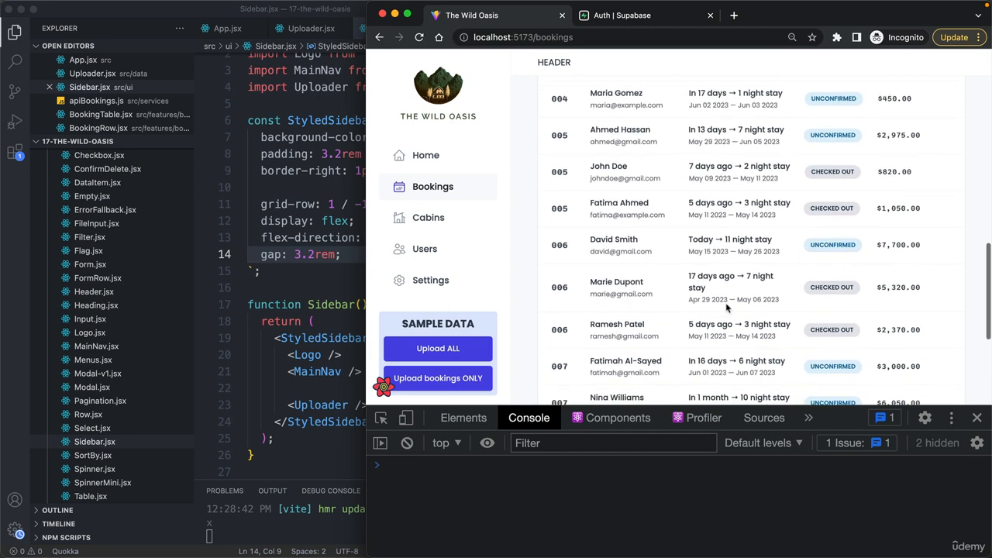
scroll("down", 3)
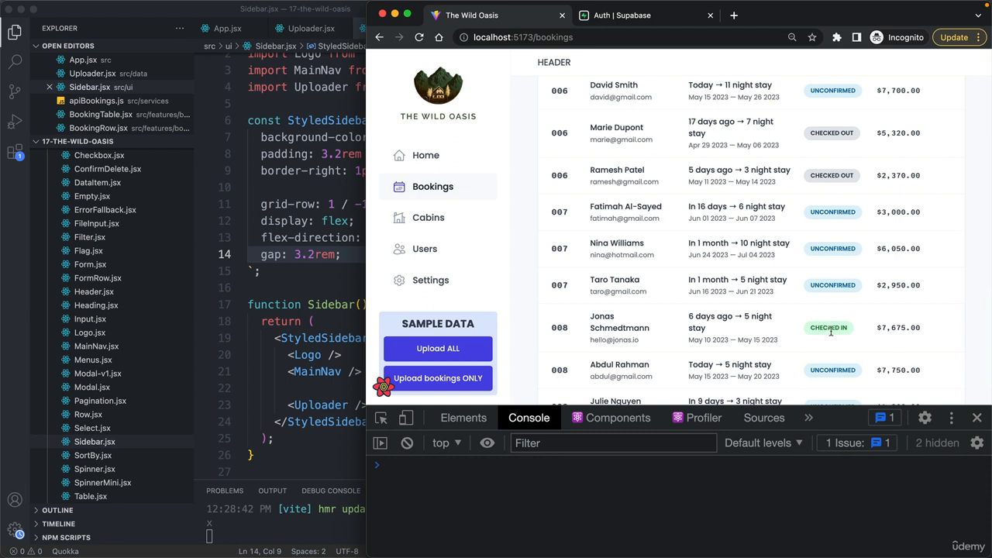
mouse_move(825, 223)
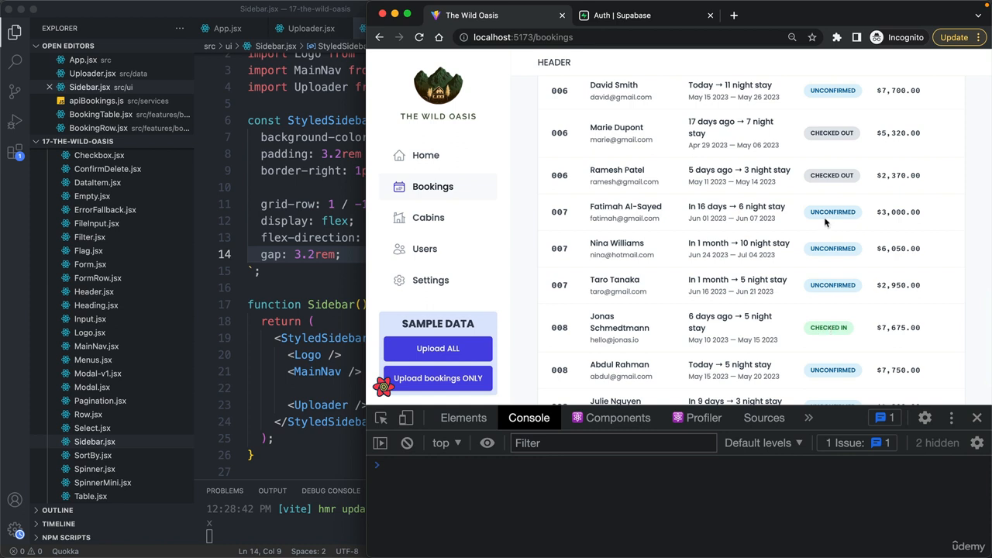
mouse_move(824, 202)
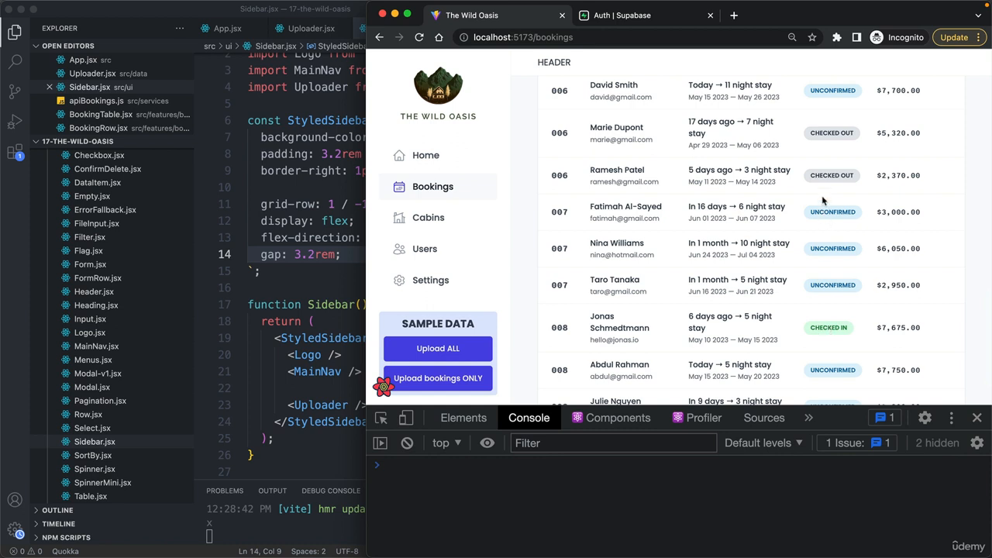
mouse_move(768, 169)
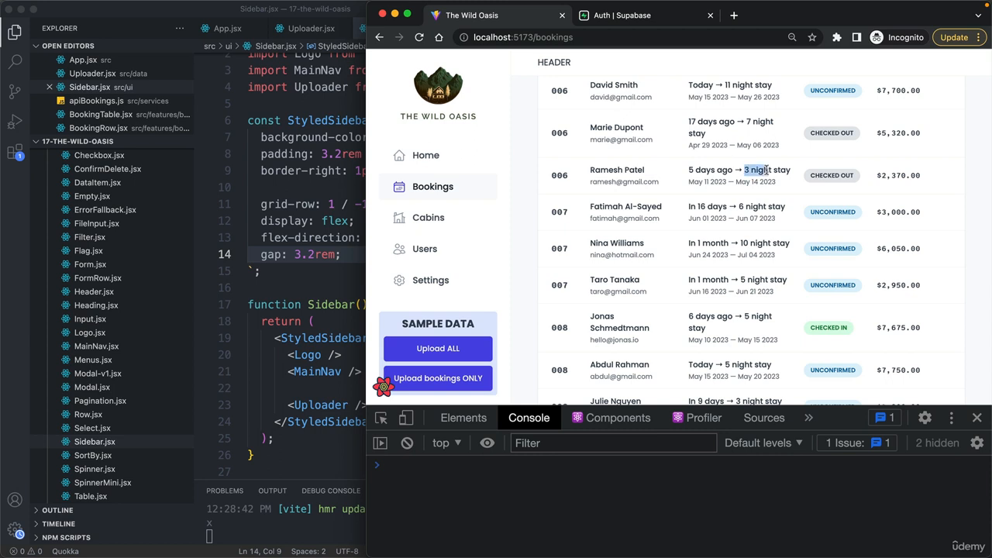
scroll("down", 3)
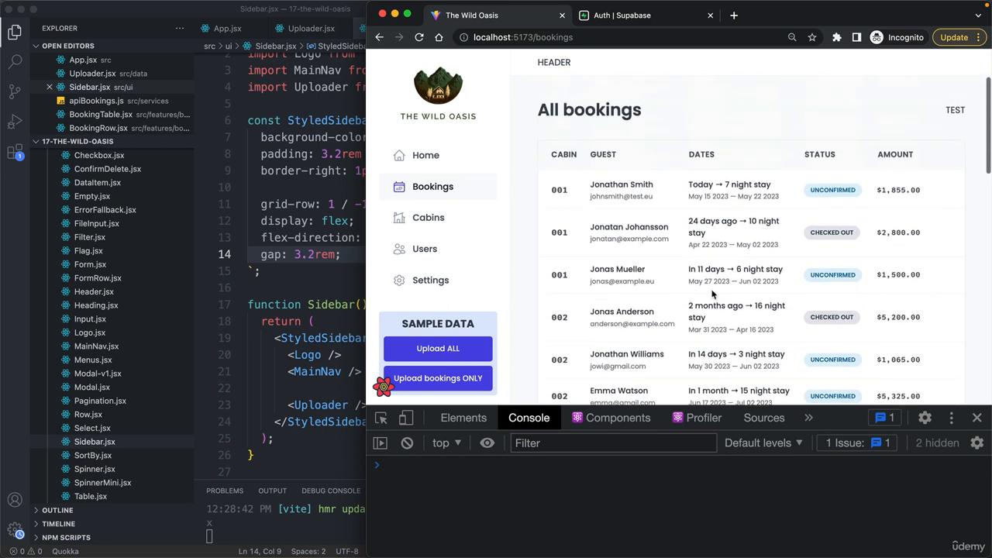
mouse_move(565, 251)
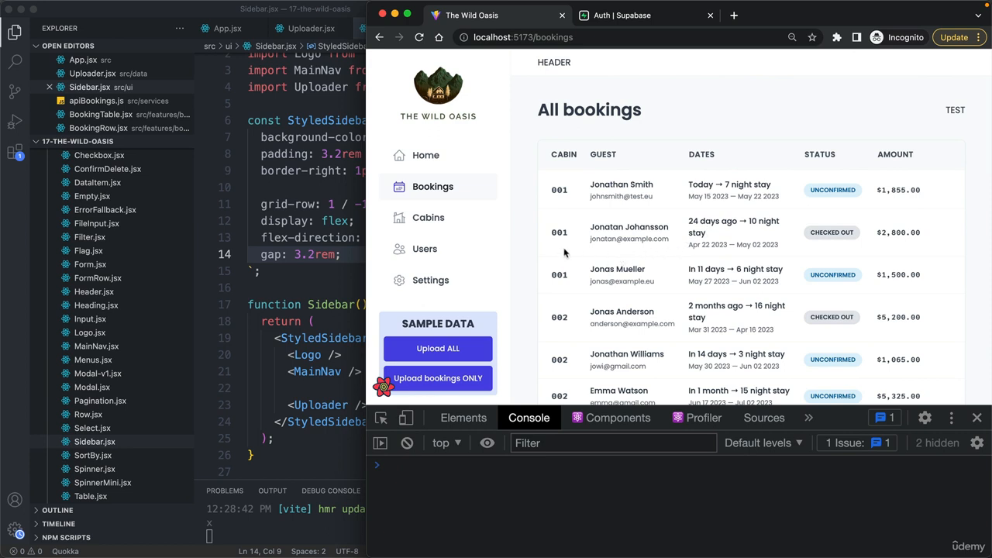
mouse_move(424, 248)
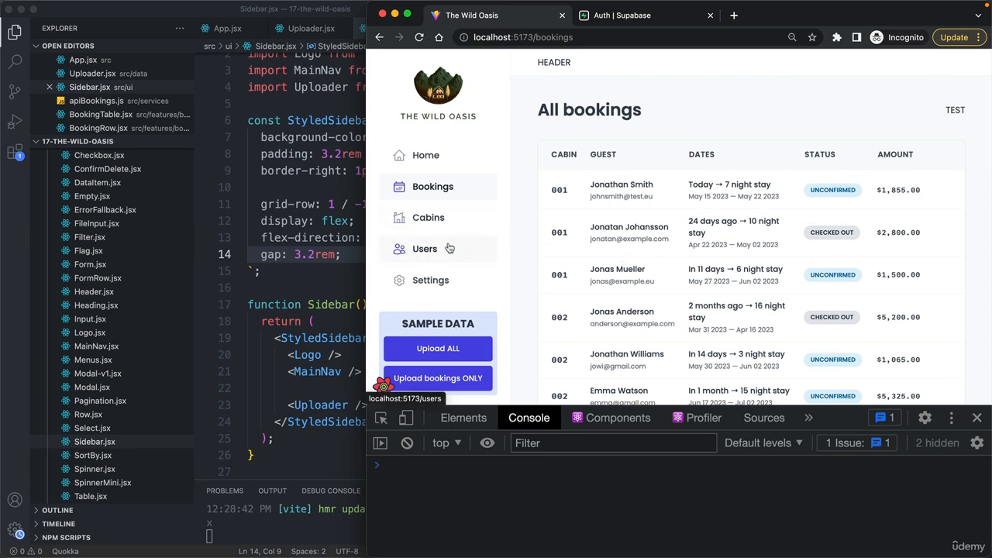
Step: Show the Cabins page listing eight cabins with capacities, prices and discounts
left_click(428, 217)
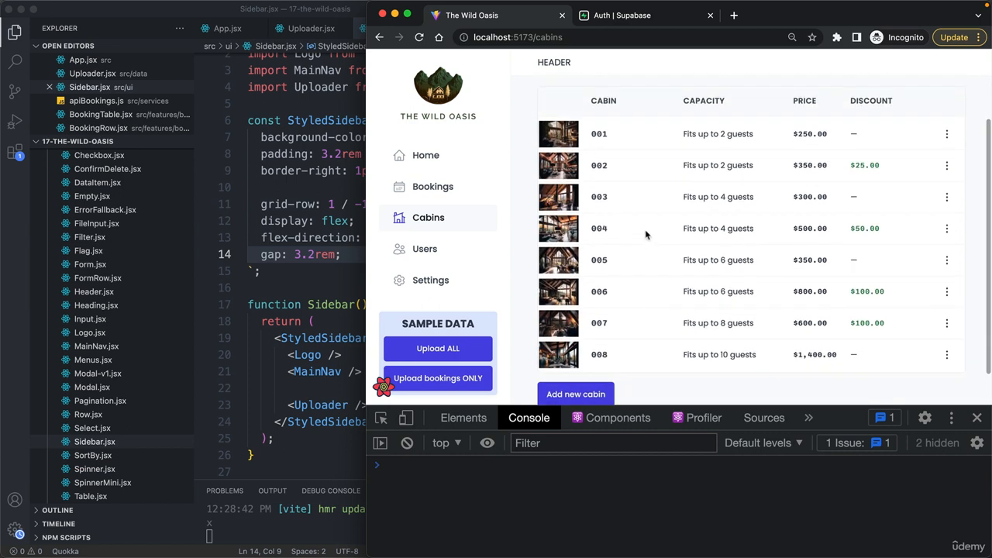
mouse_move(630, 186)
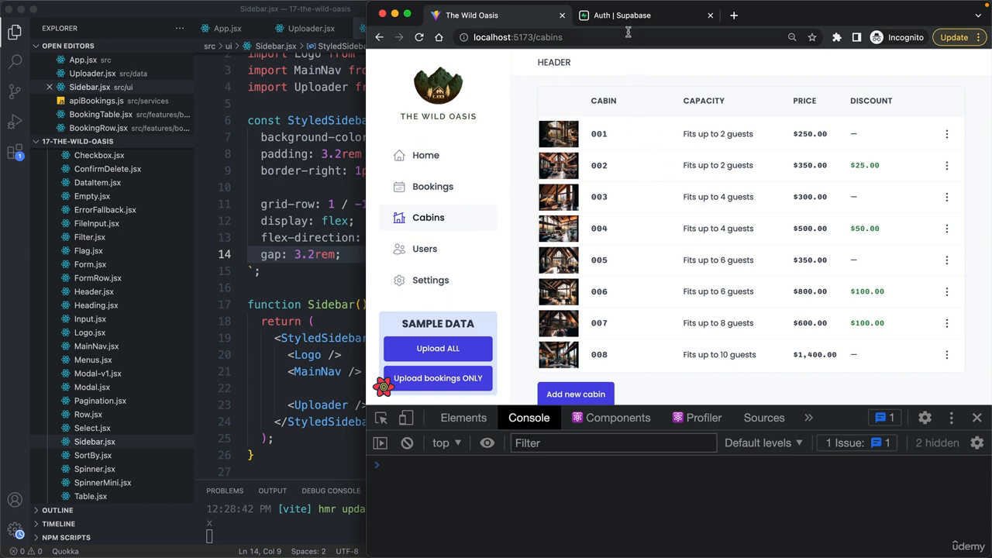
Step: Review the Supabase Storage buckets, then return to the Bookings list in The Wild Oasis
left_click(620, 16)
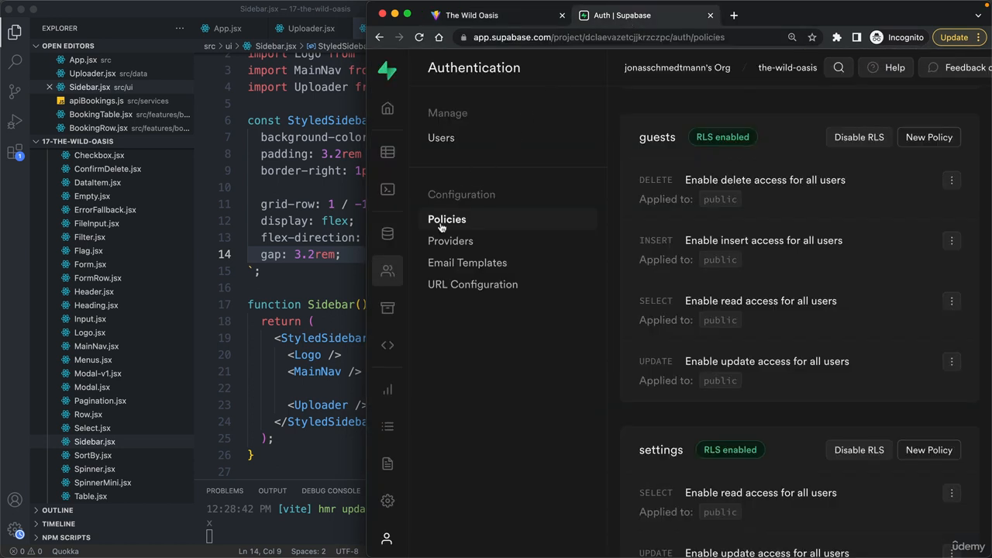
mouse_move(387, 345)
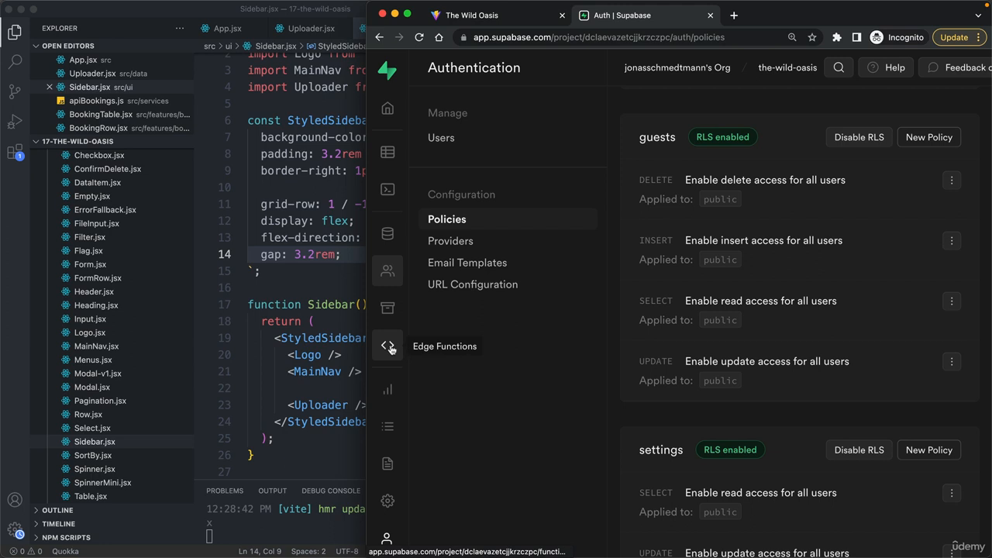
mouse_move(391, 364)
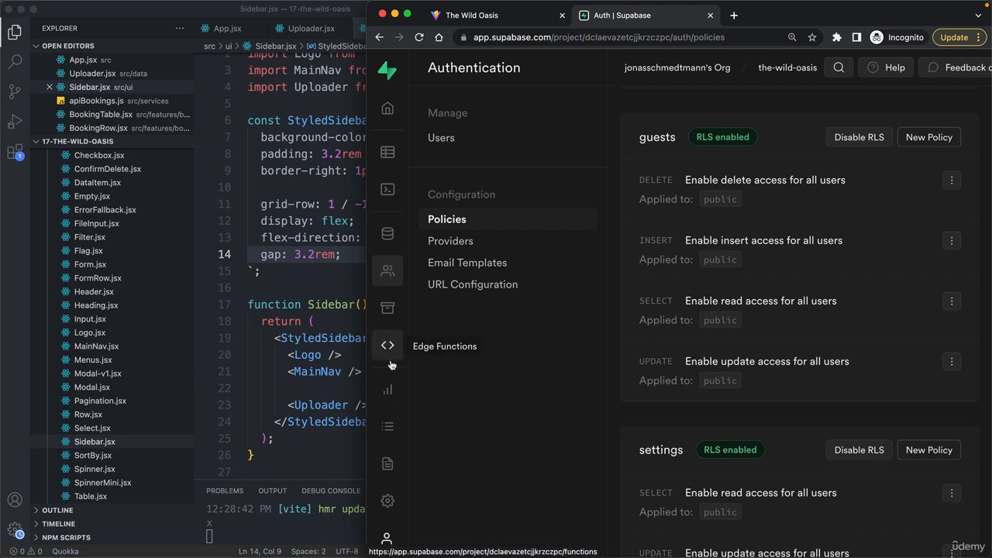
left_click(387, 307)
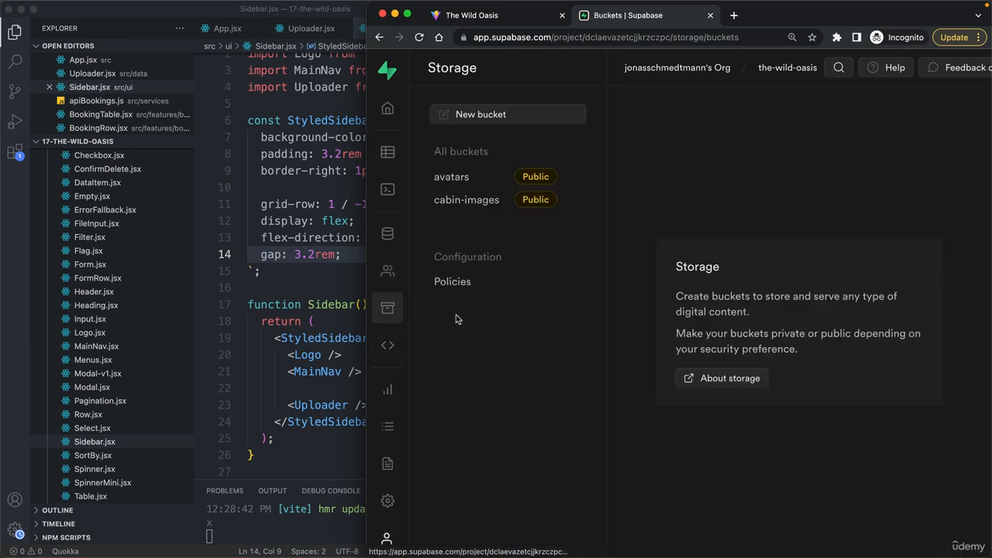
left_click(467, 198)
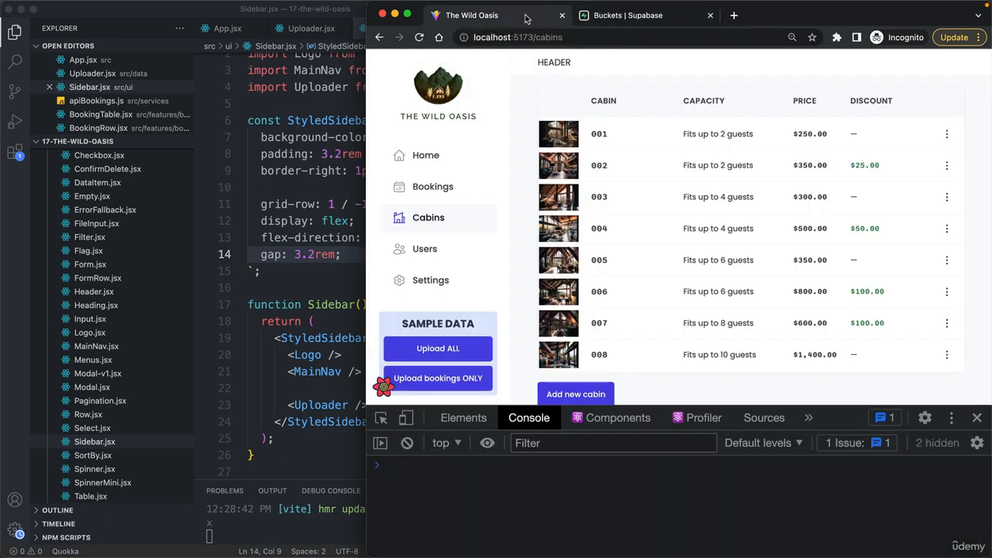
mouse_move(643, 183)
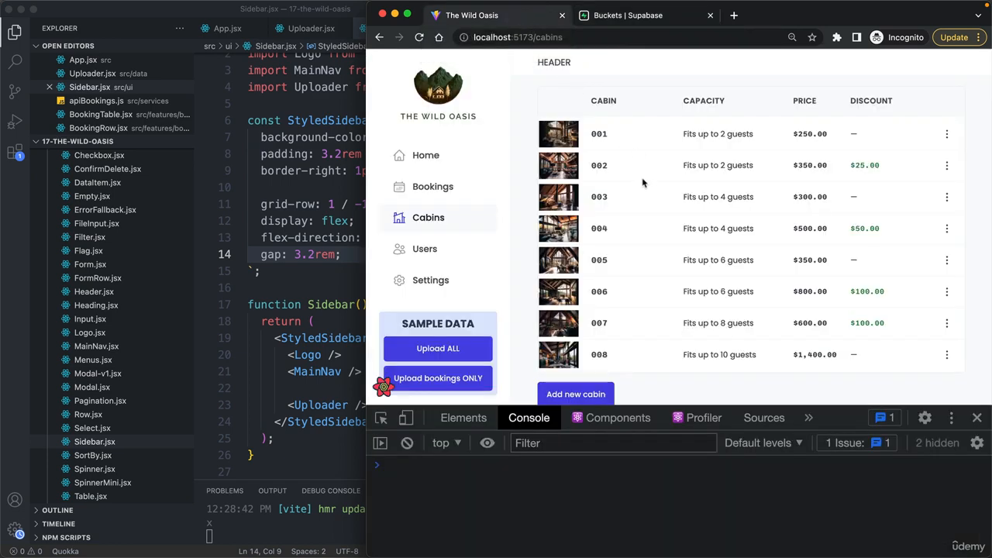
left_click(432, 186)
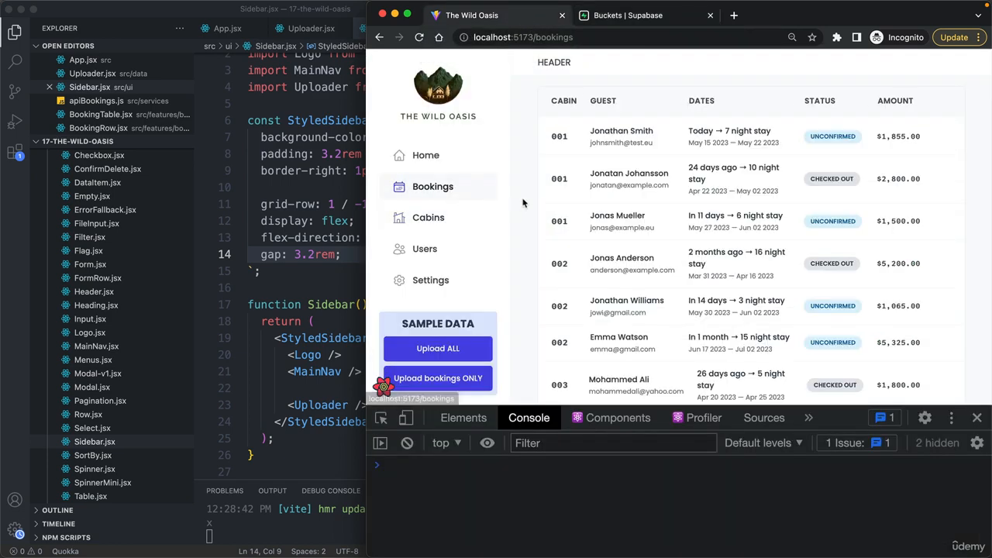